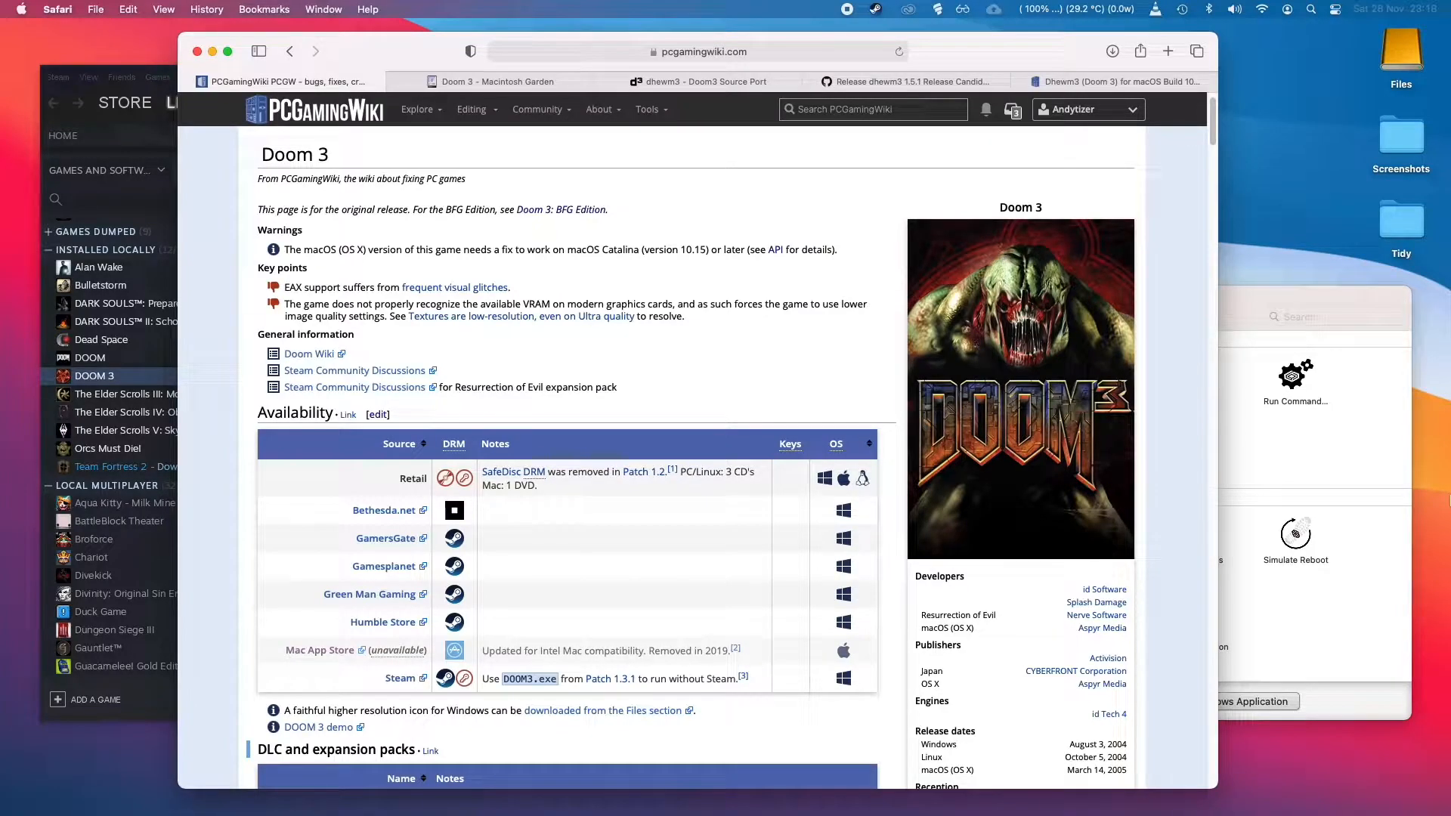
mouse_move(1150, 447)
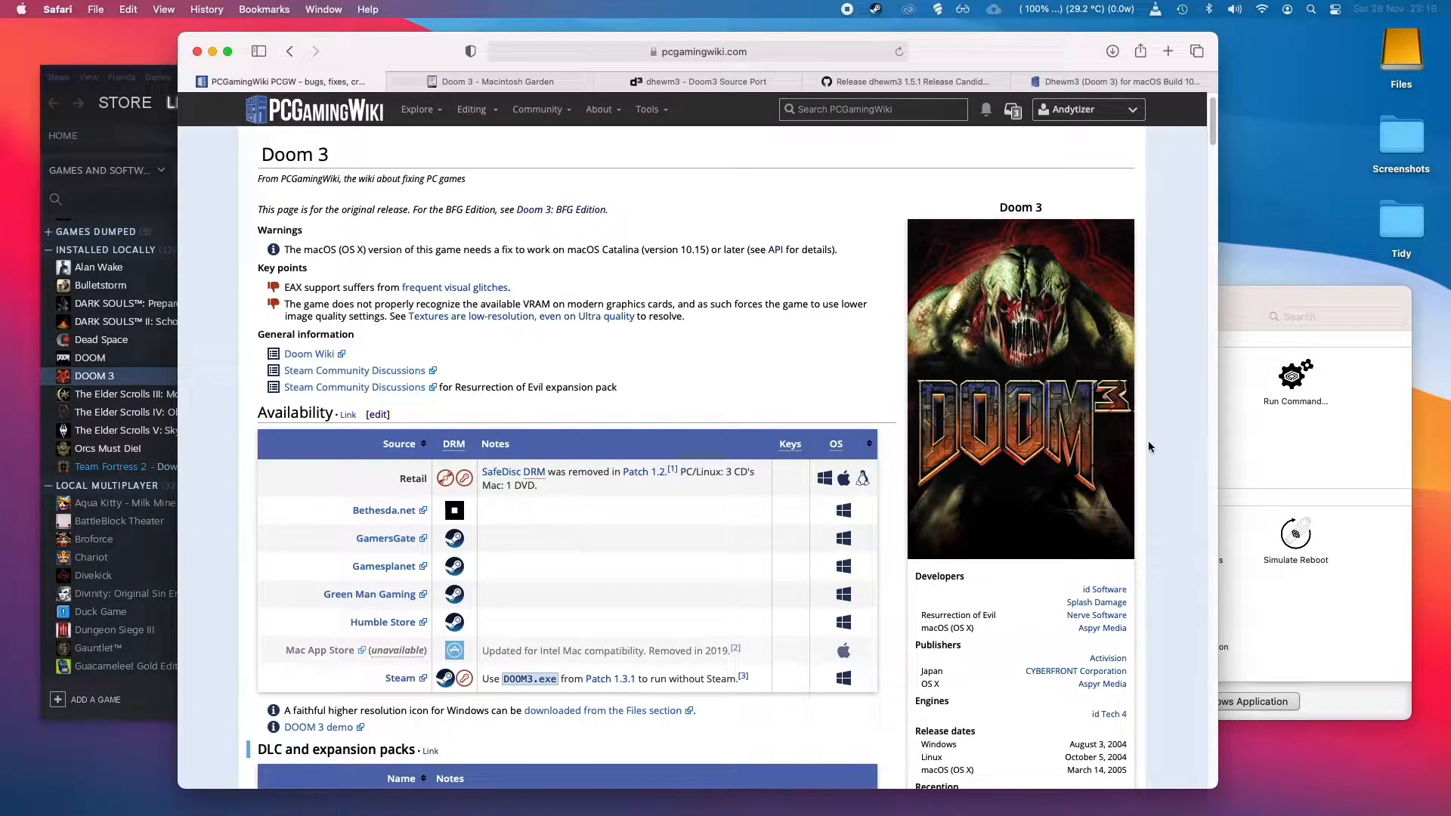
Look through the Macintosh Garden Doom 3 page from top to lower sections
scroll("down", 3)
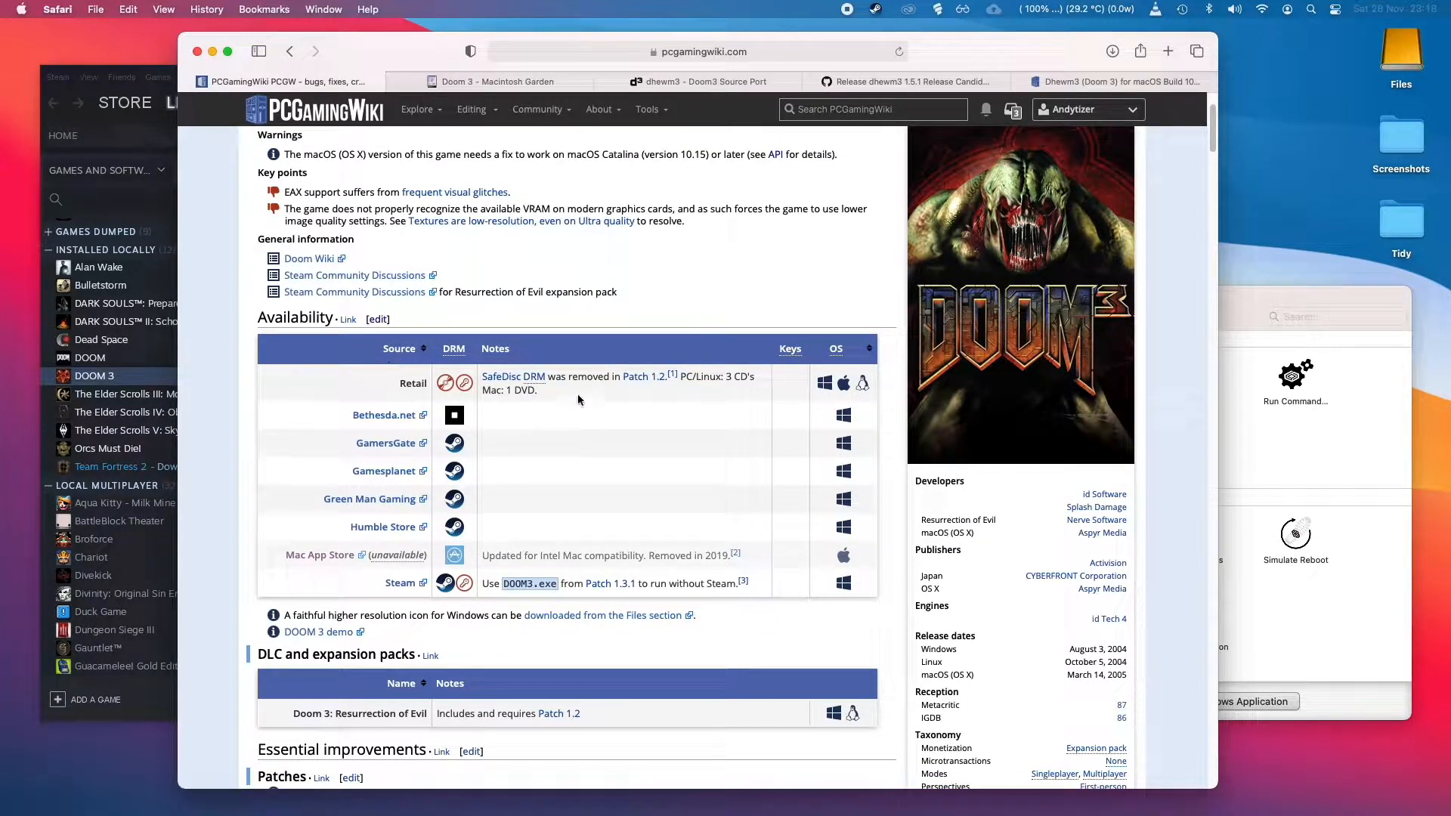
left_click(497, 82)
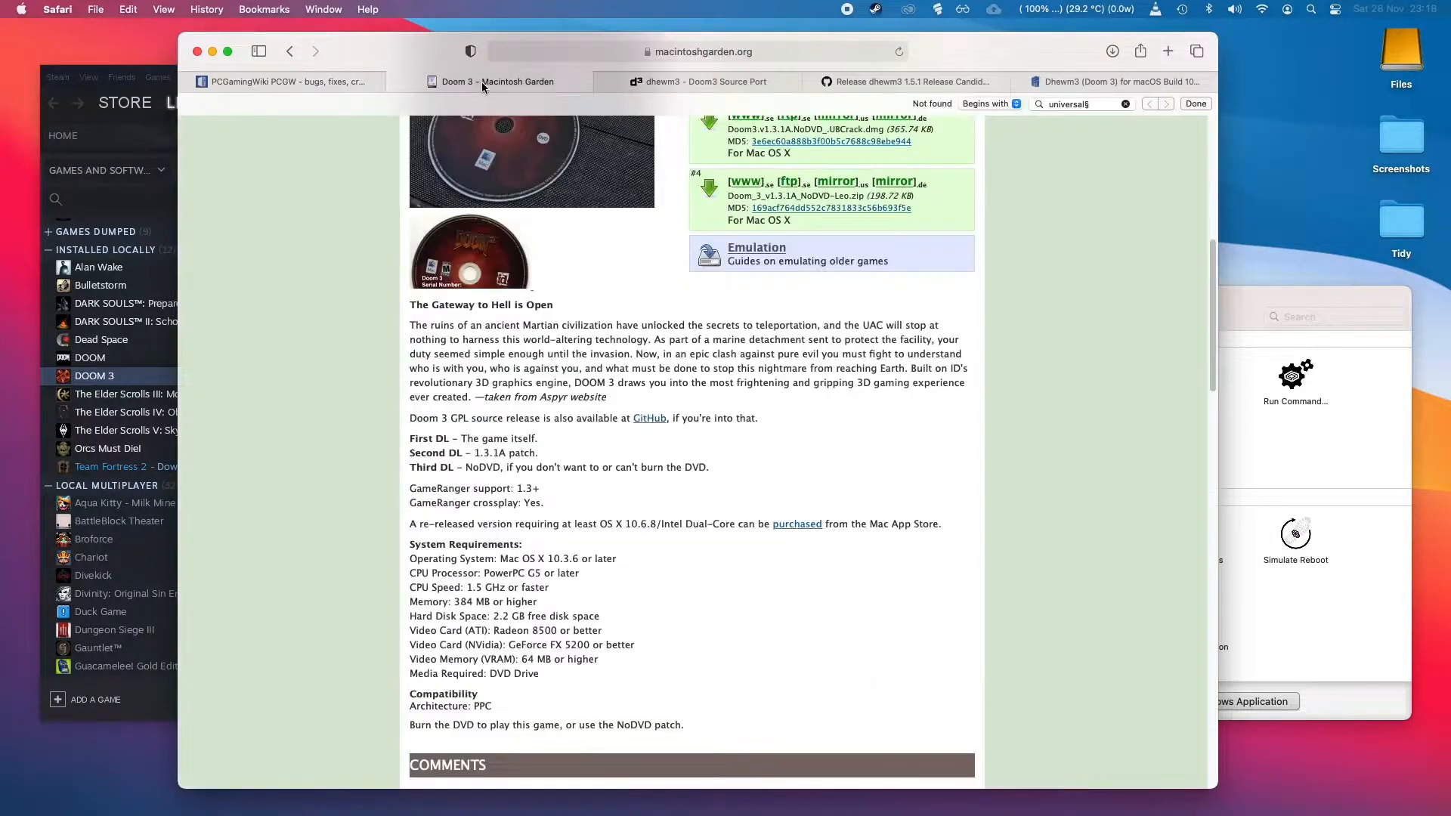
scroll("down", 3)
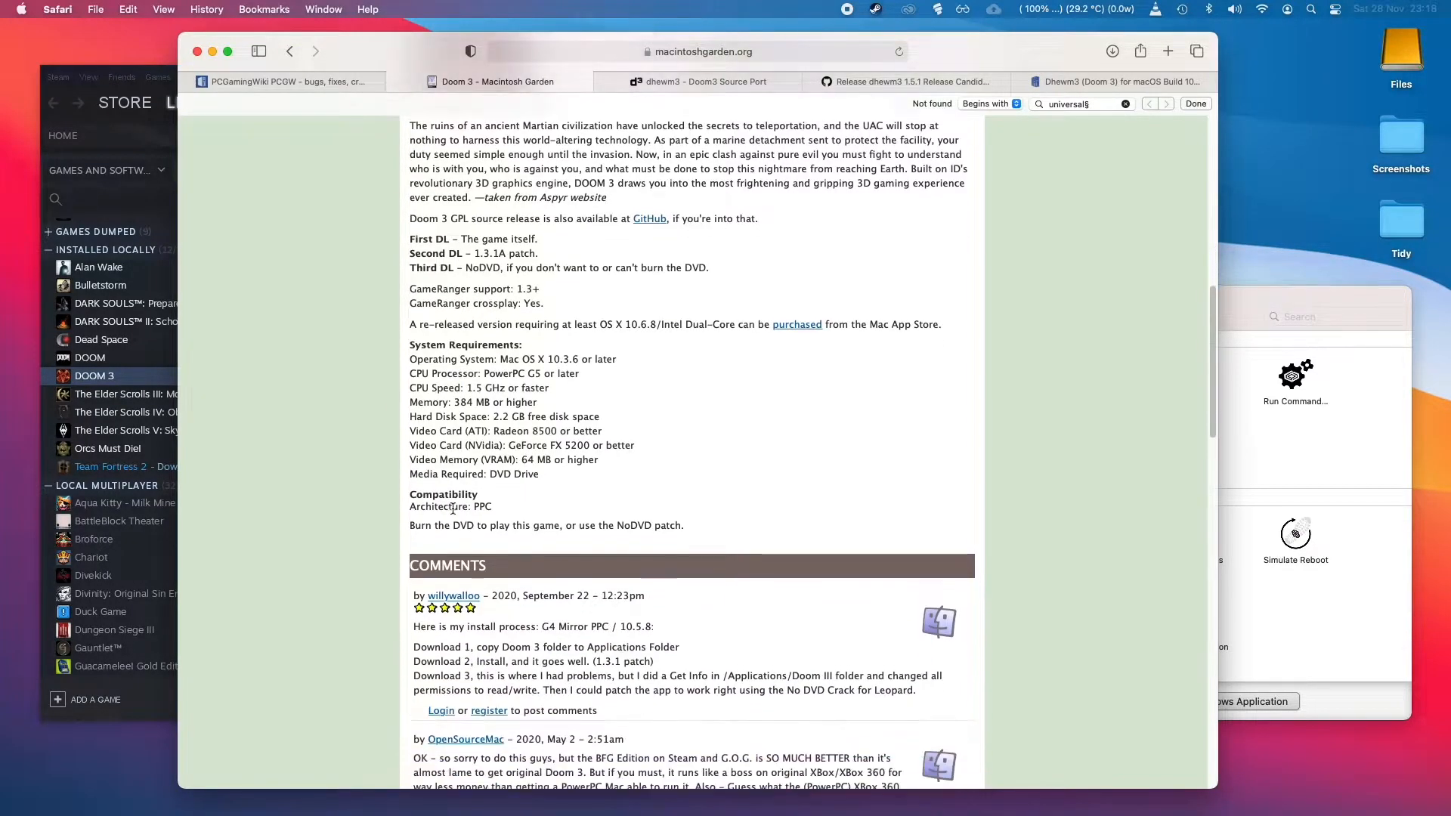
scroll("down", 3)
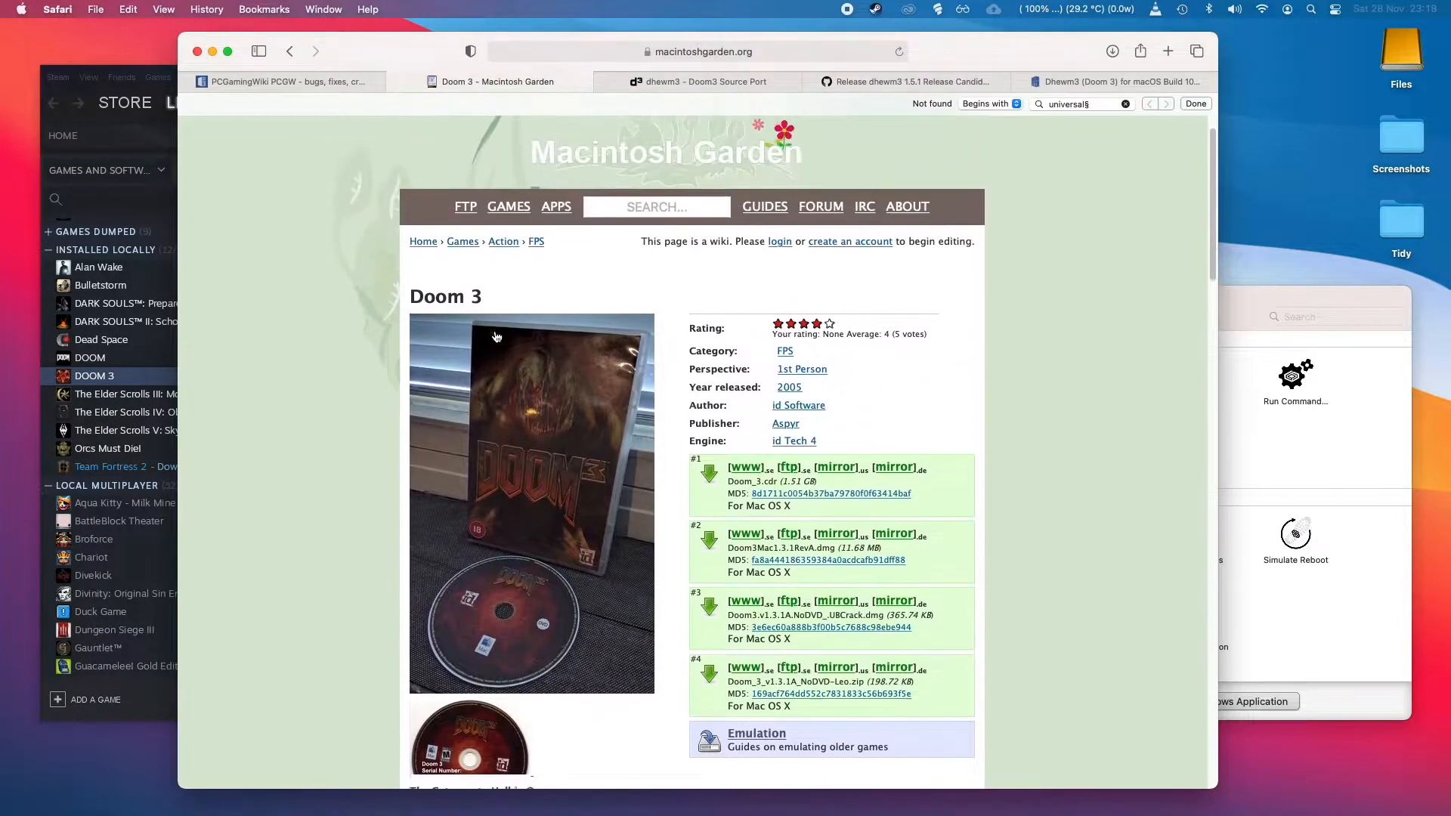
scroll("down", 3)
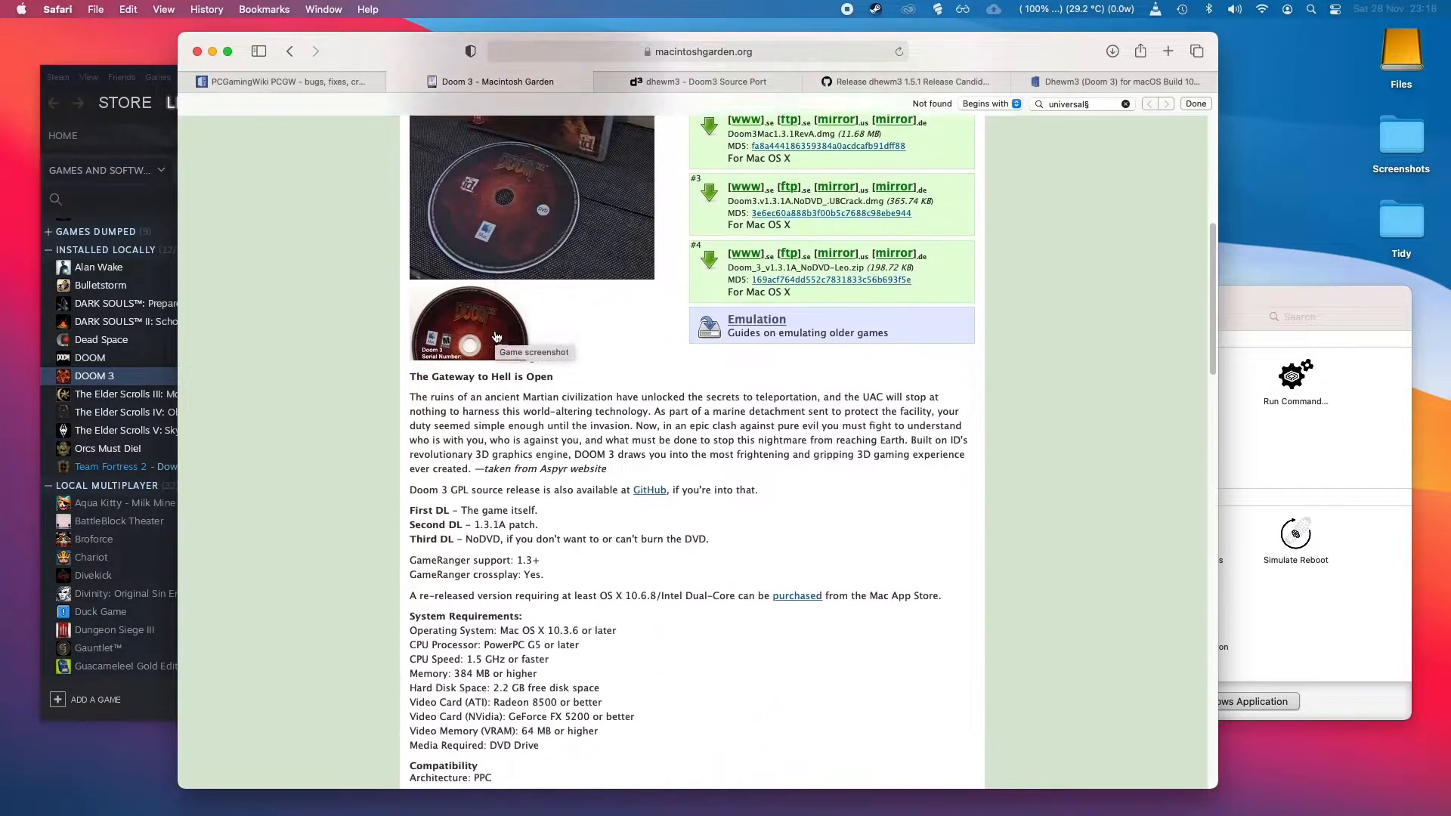
scroll("down", 3)
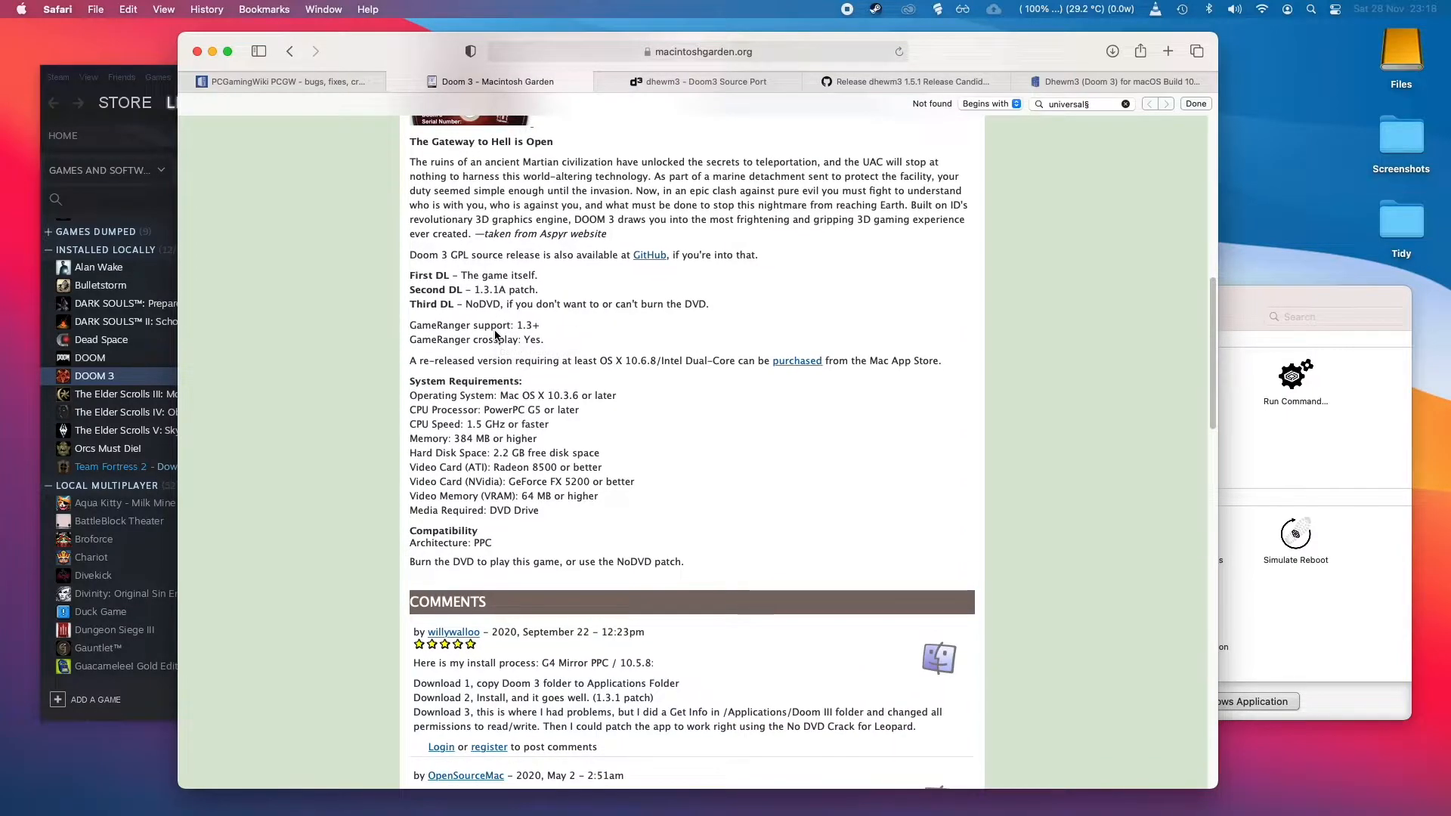
Review the PCGamingWiki Doom 3 page further down, past its source port notes
left_click(282, 81)
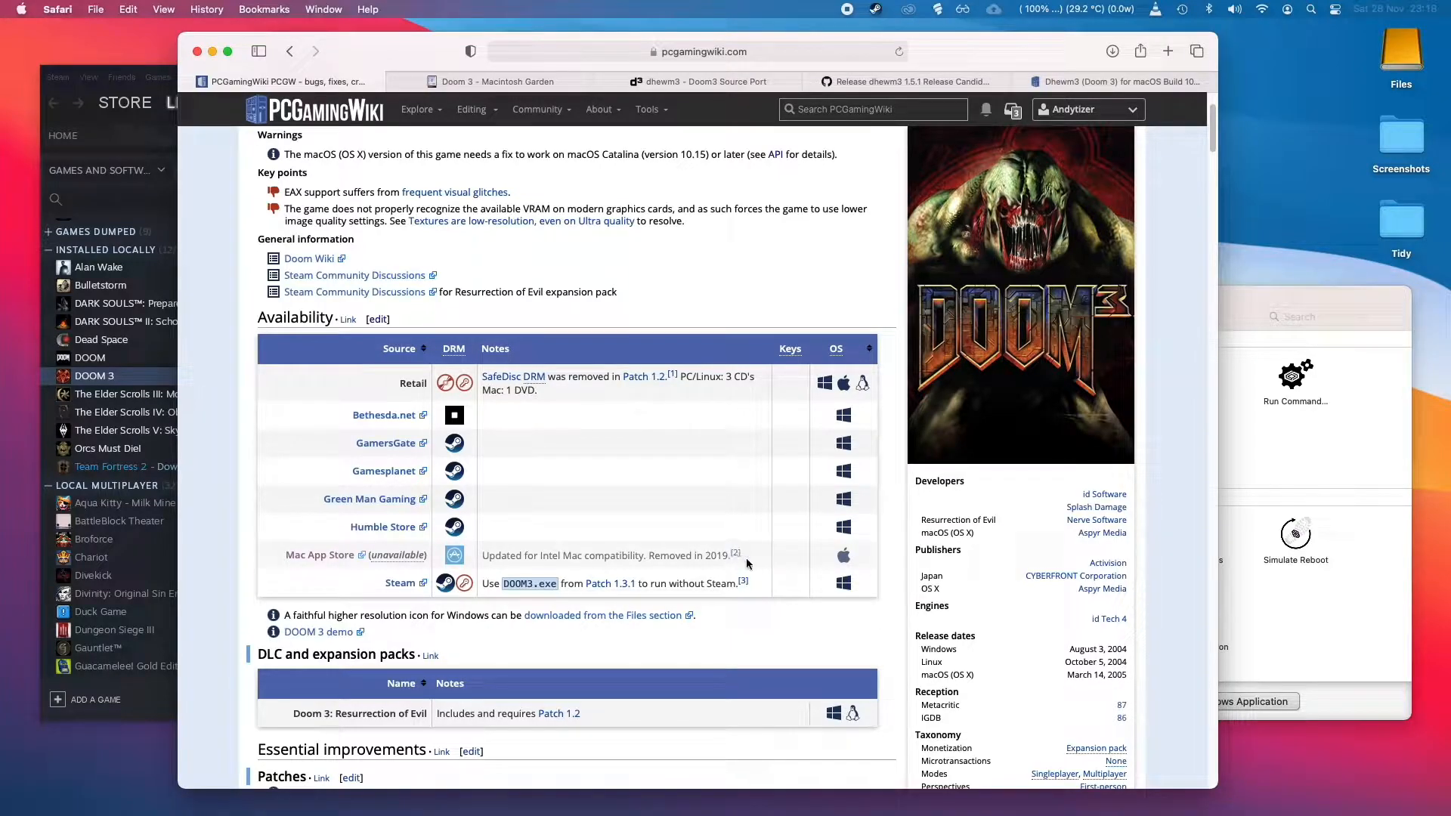
scroll("down", 3)
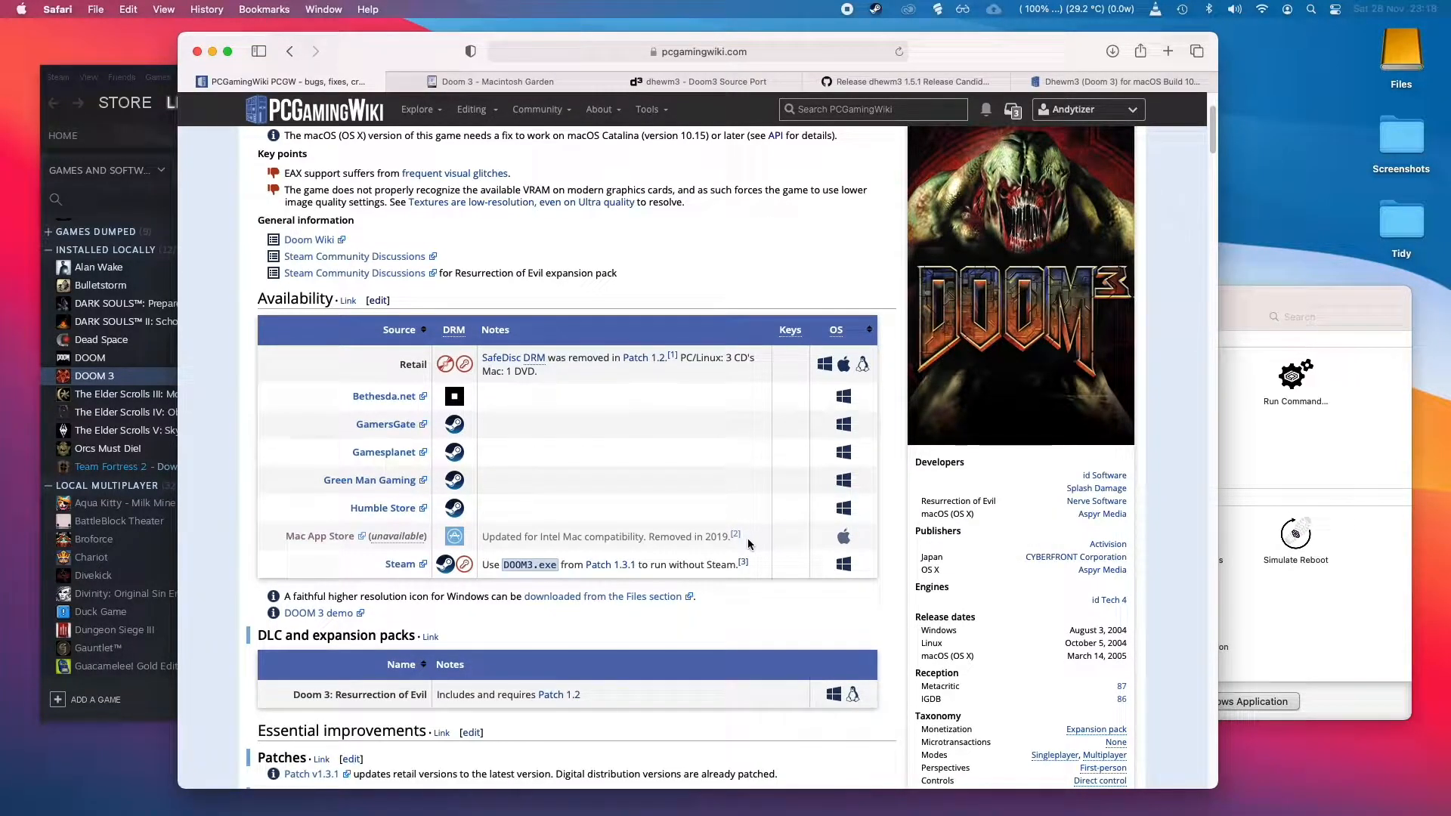
mouse_move(717, 554)
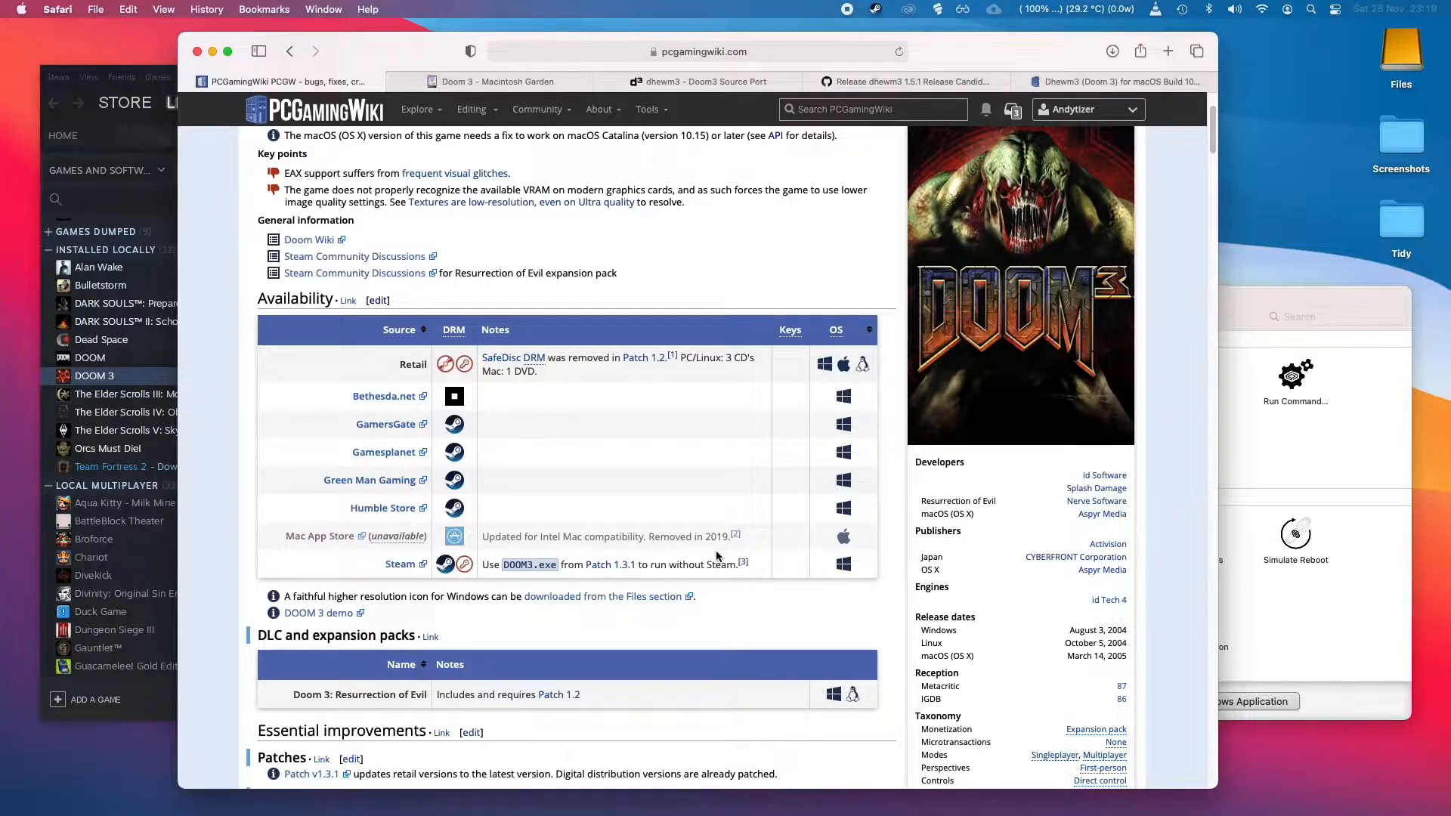
scroll("down", 3)
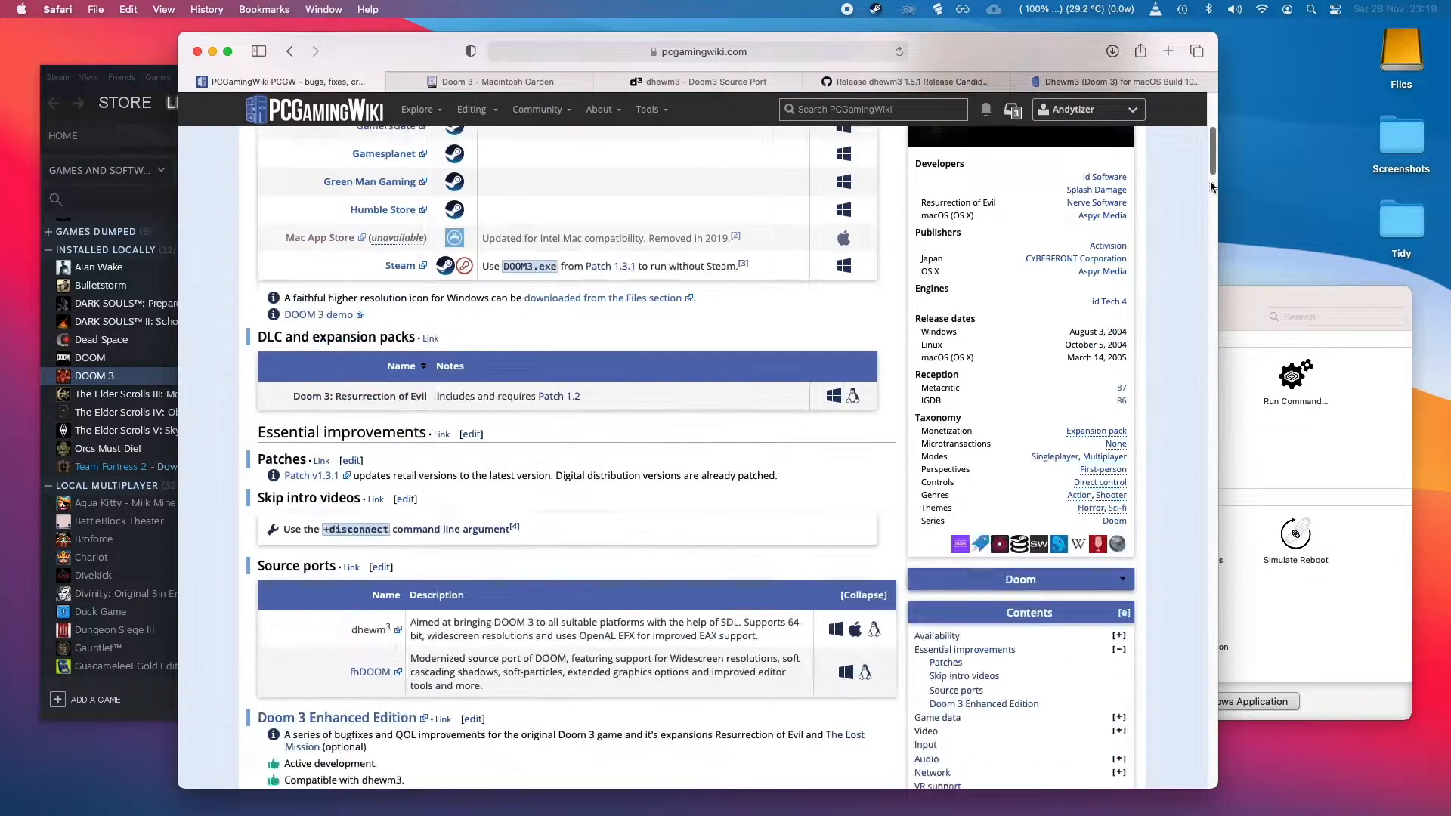
scroll("down", 3)
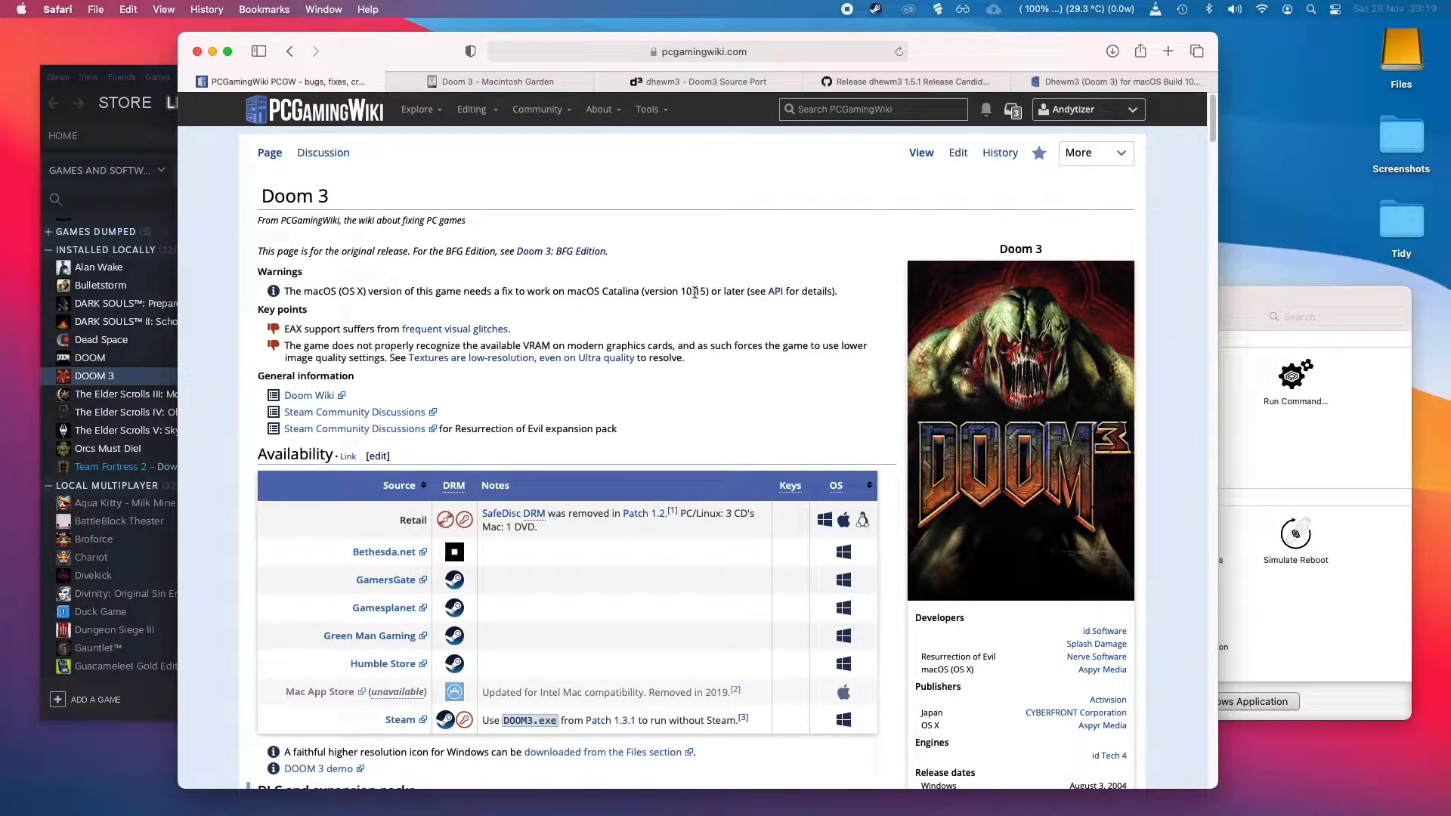
scroll("down", 3)
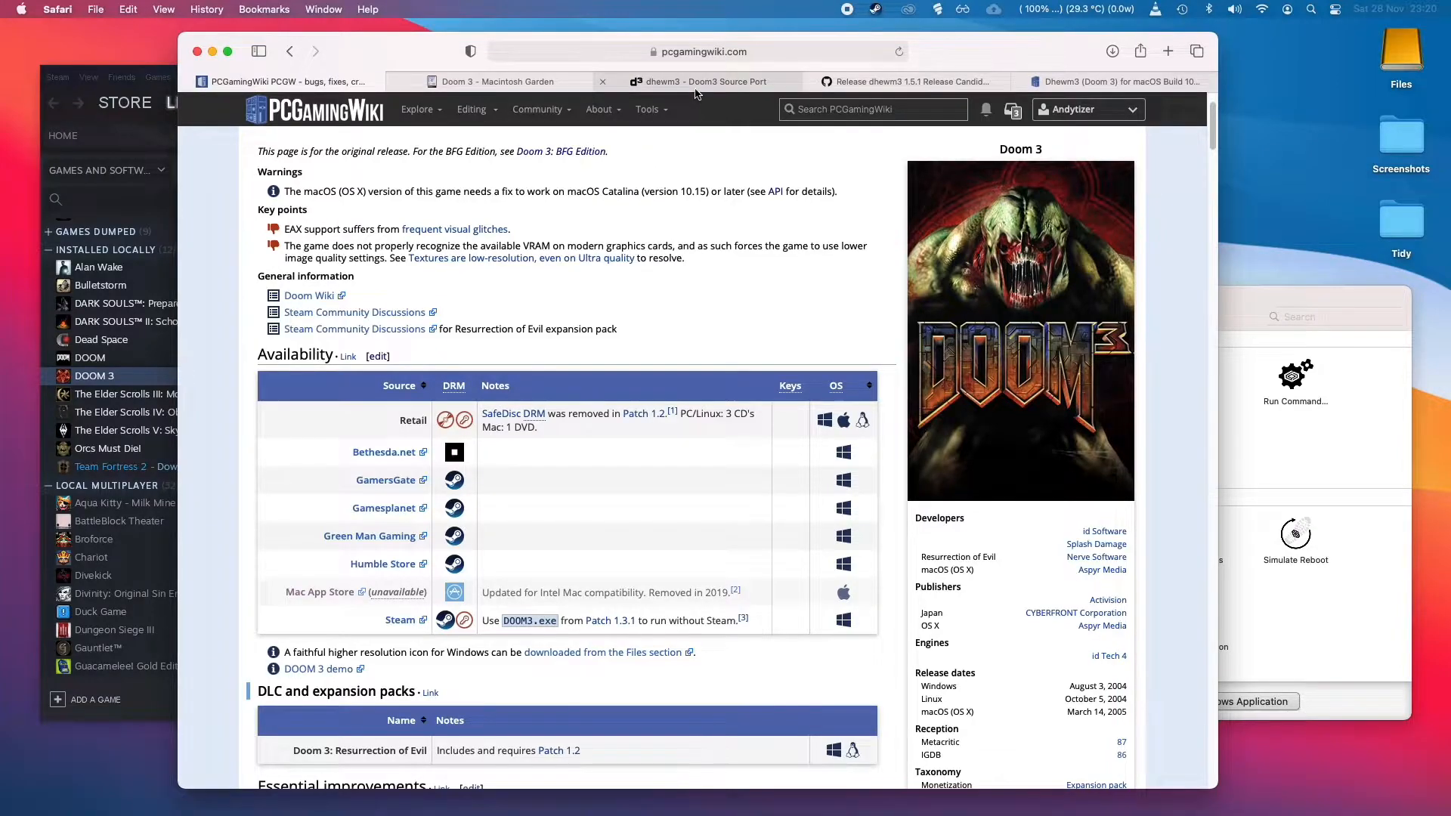
Browse the dhewm3.org source port homepage and its release links
left_click(706, 82)
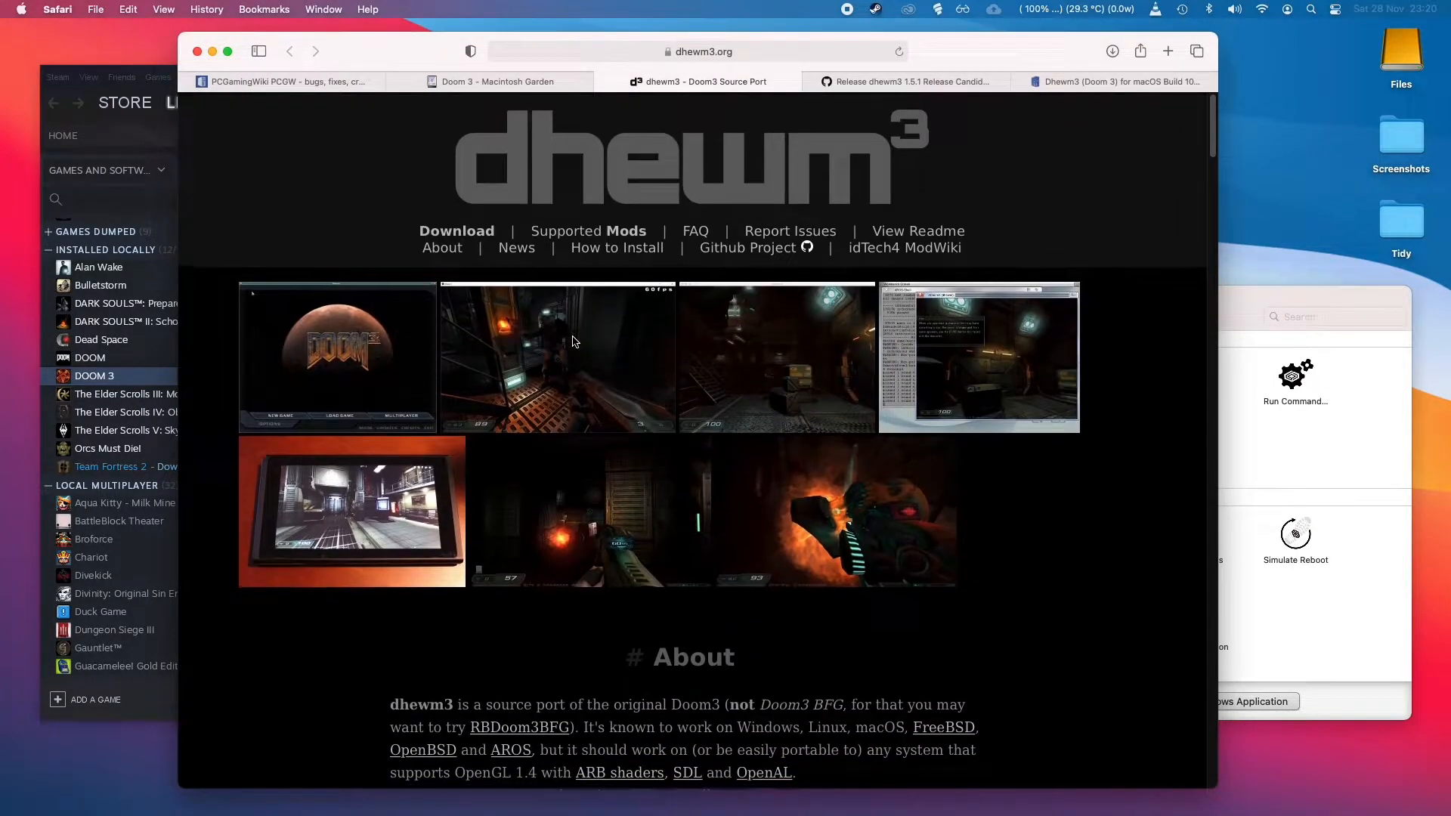
scroll("down", 3)
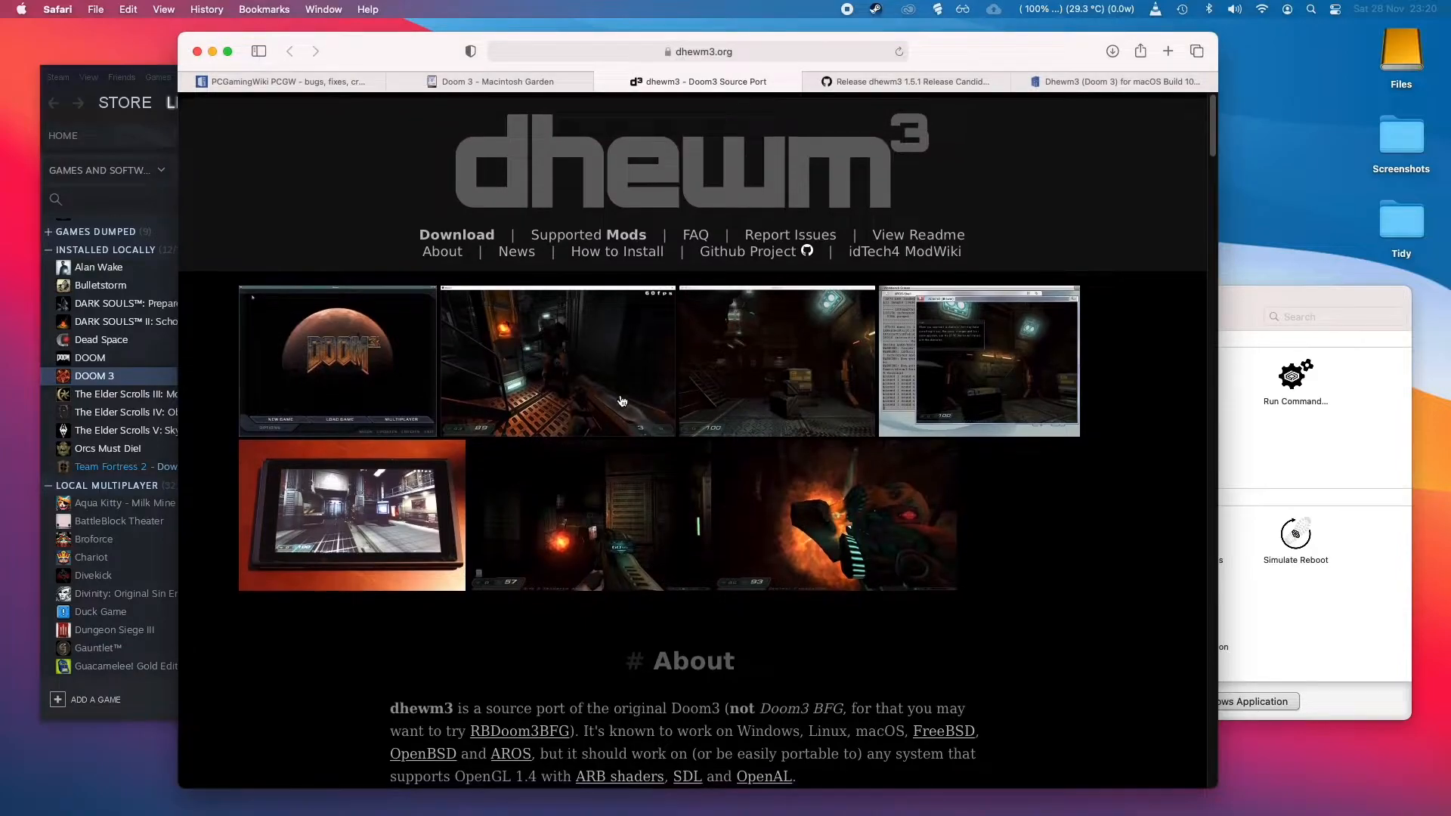
scroll("down", 3)
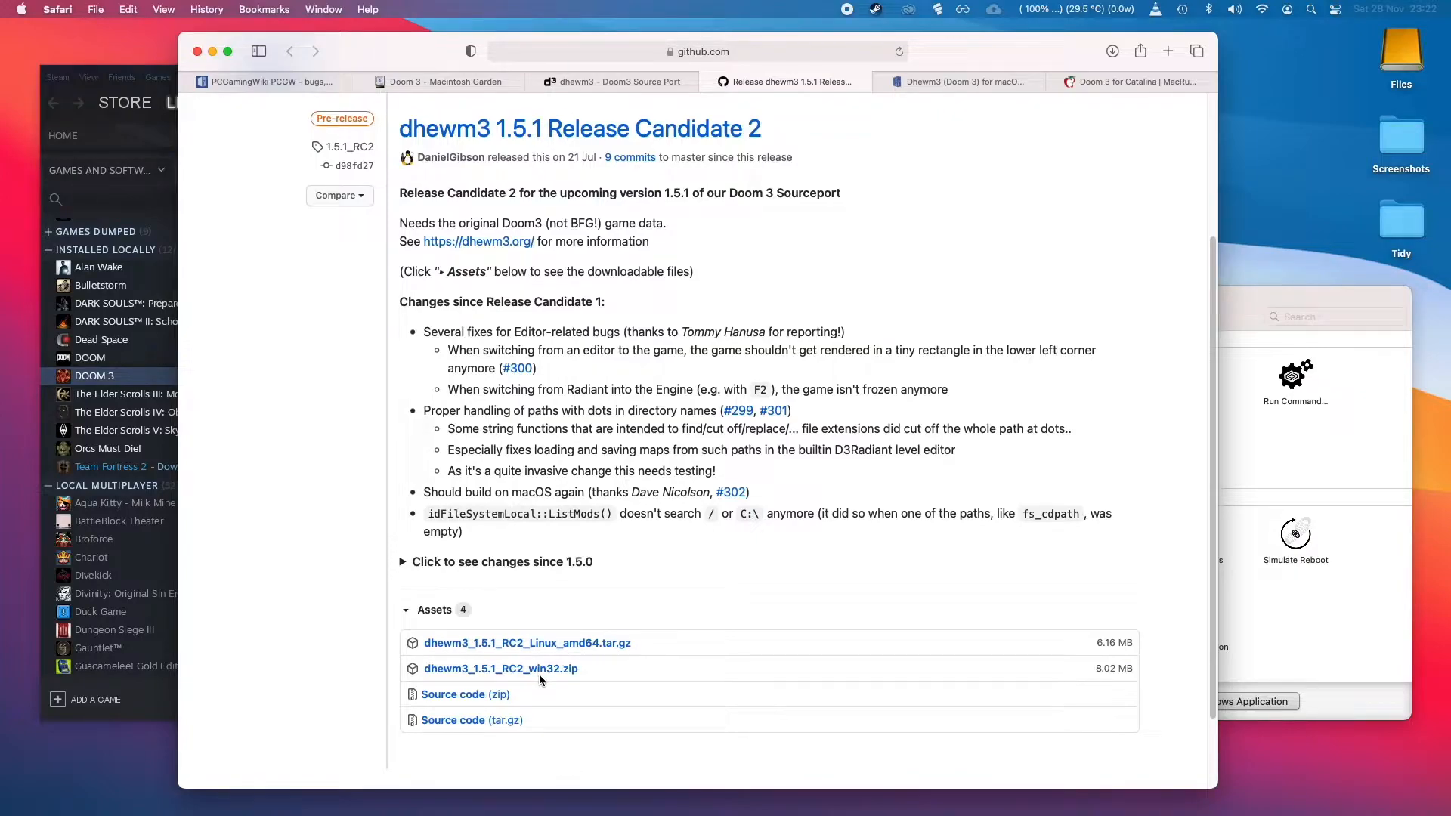
scroll("down", 3)
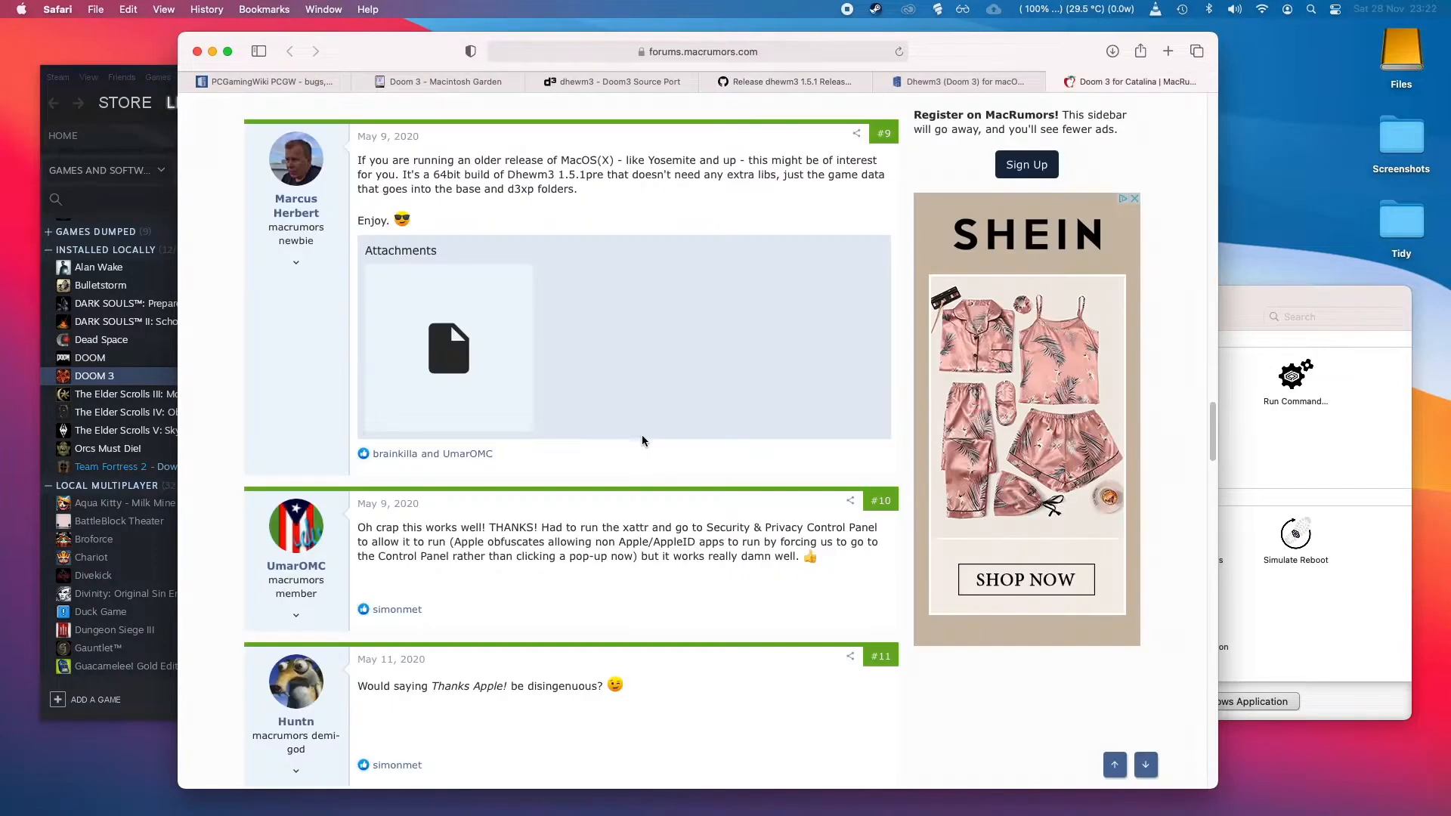
mouse_move(583, 199)
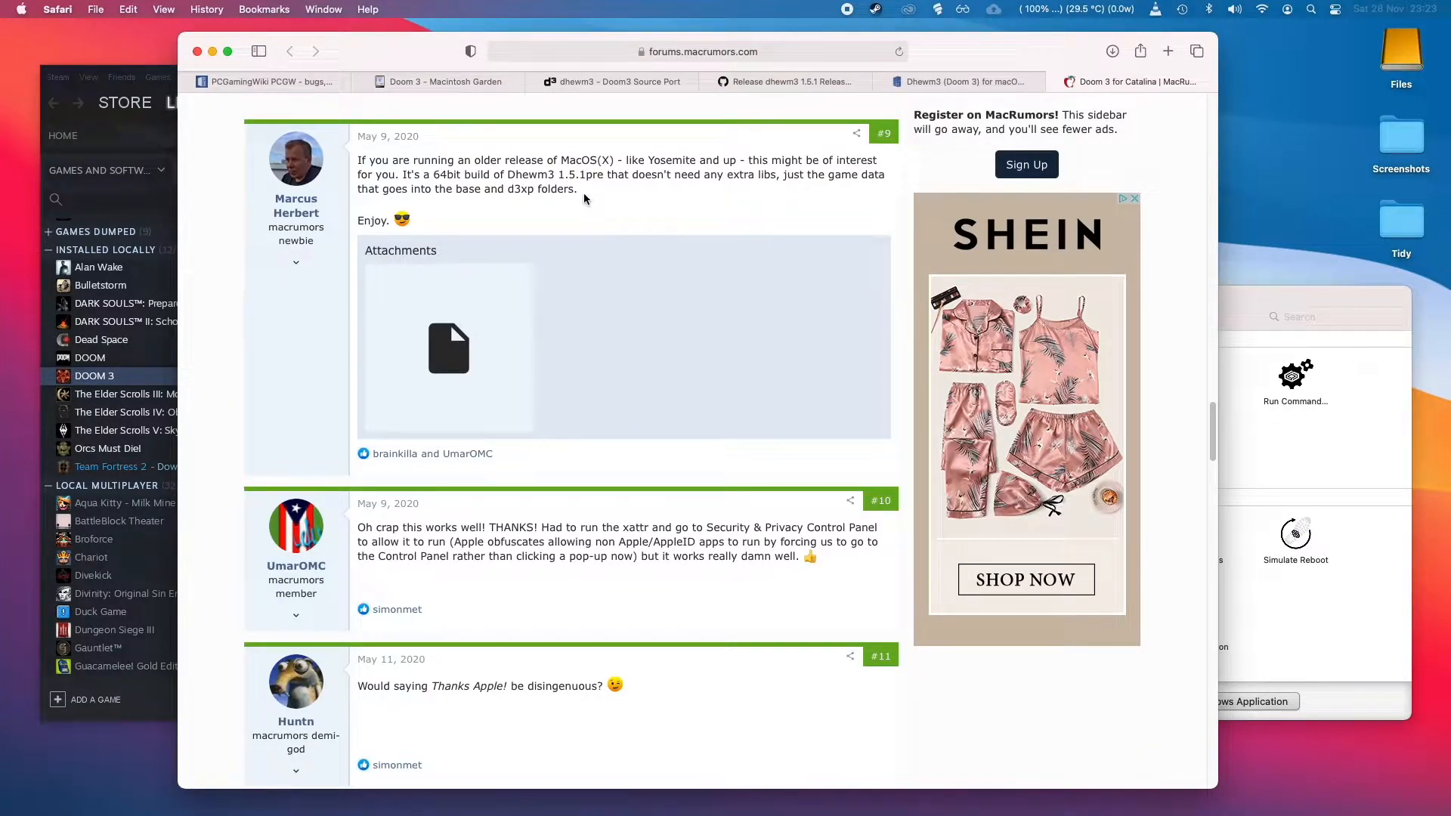
mouse_move(405, 170)
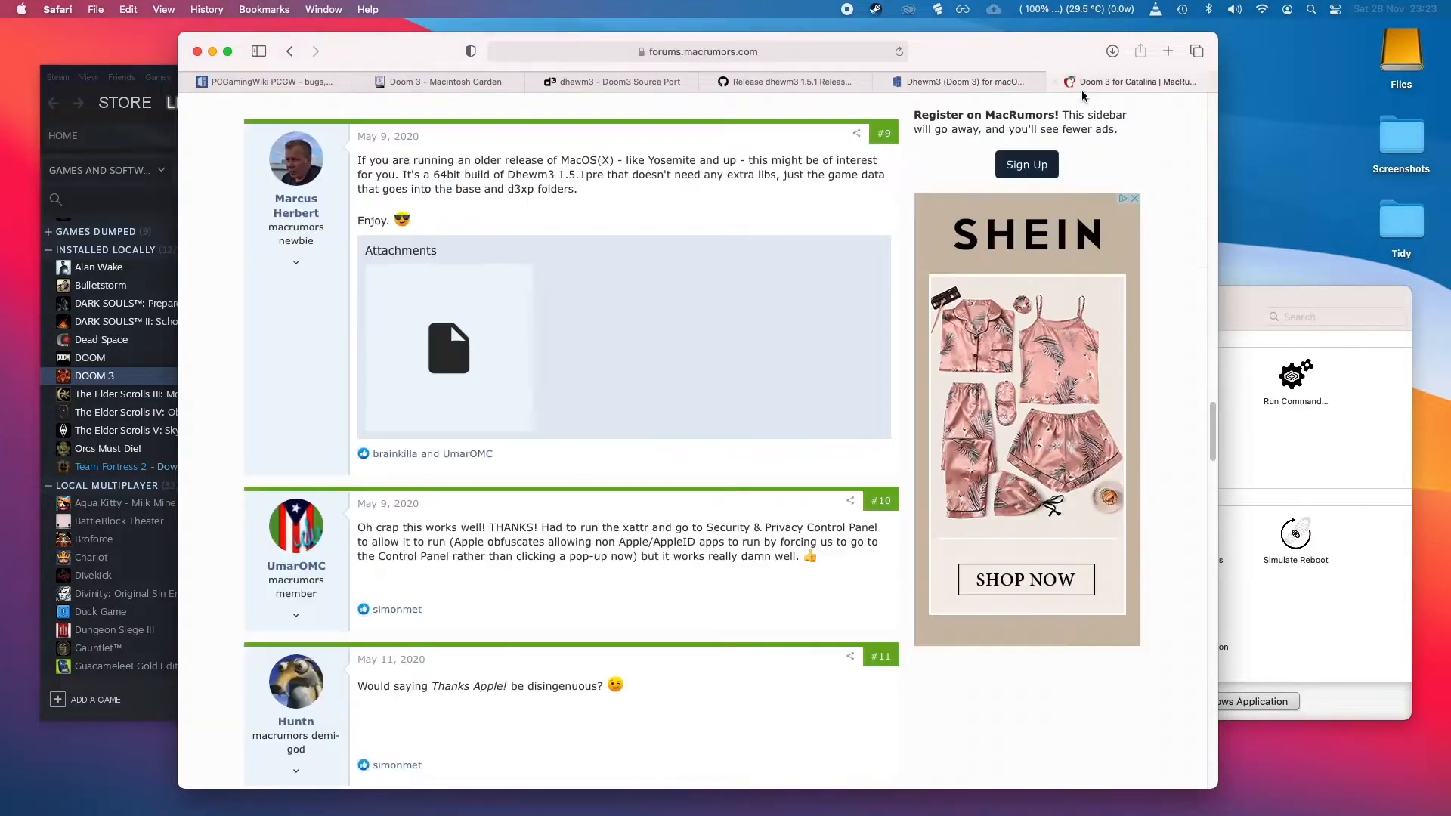
Download the Dhewm3 for macOS 10.15+ 1.5.1pre disk image from PCGamingWiki, agreeing to its terms
left_click(786, 82)
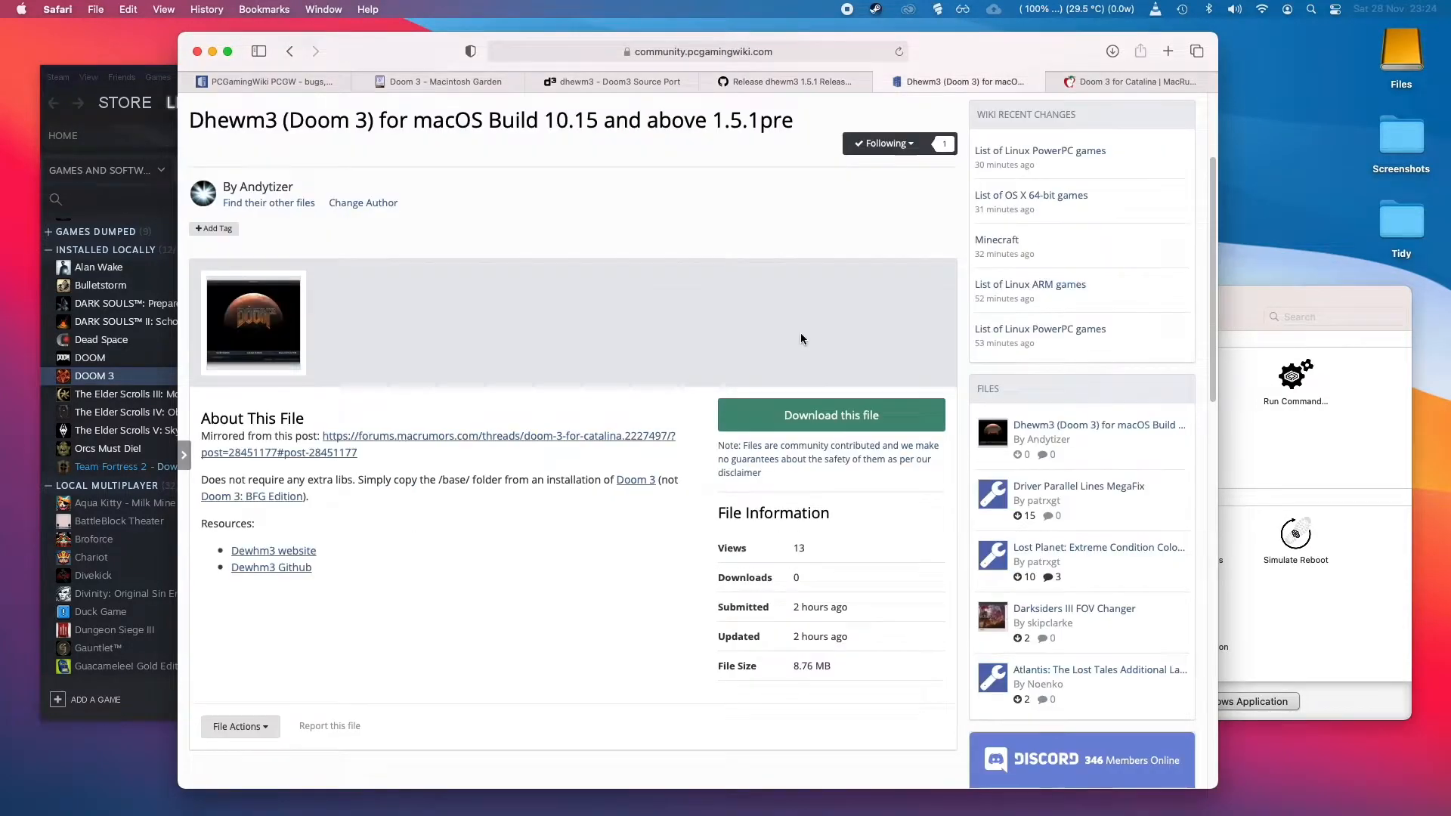
mouse_move(676, 337)
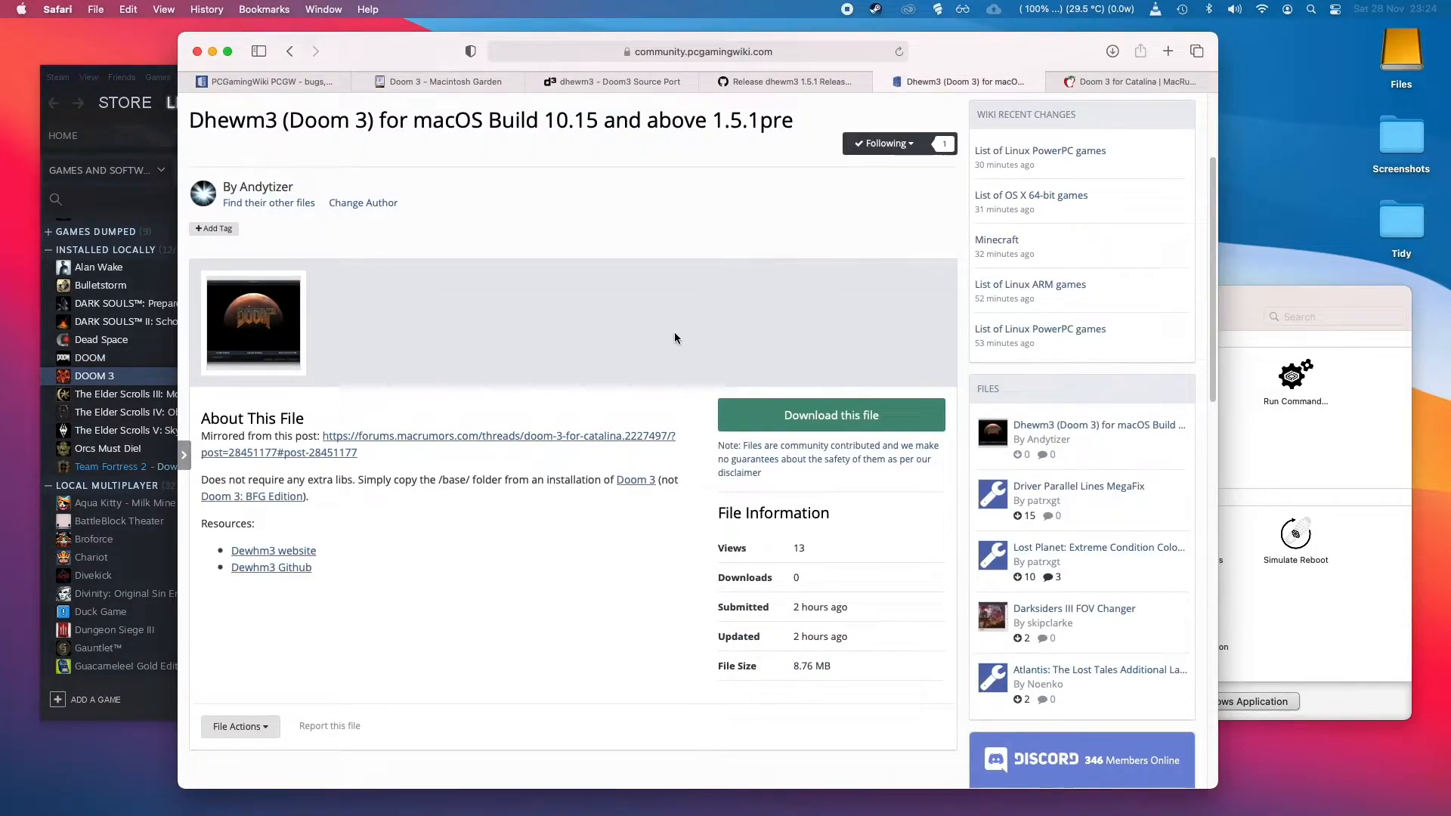
mouse_move(689, 323)
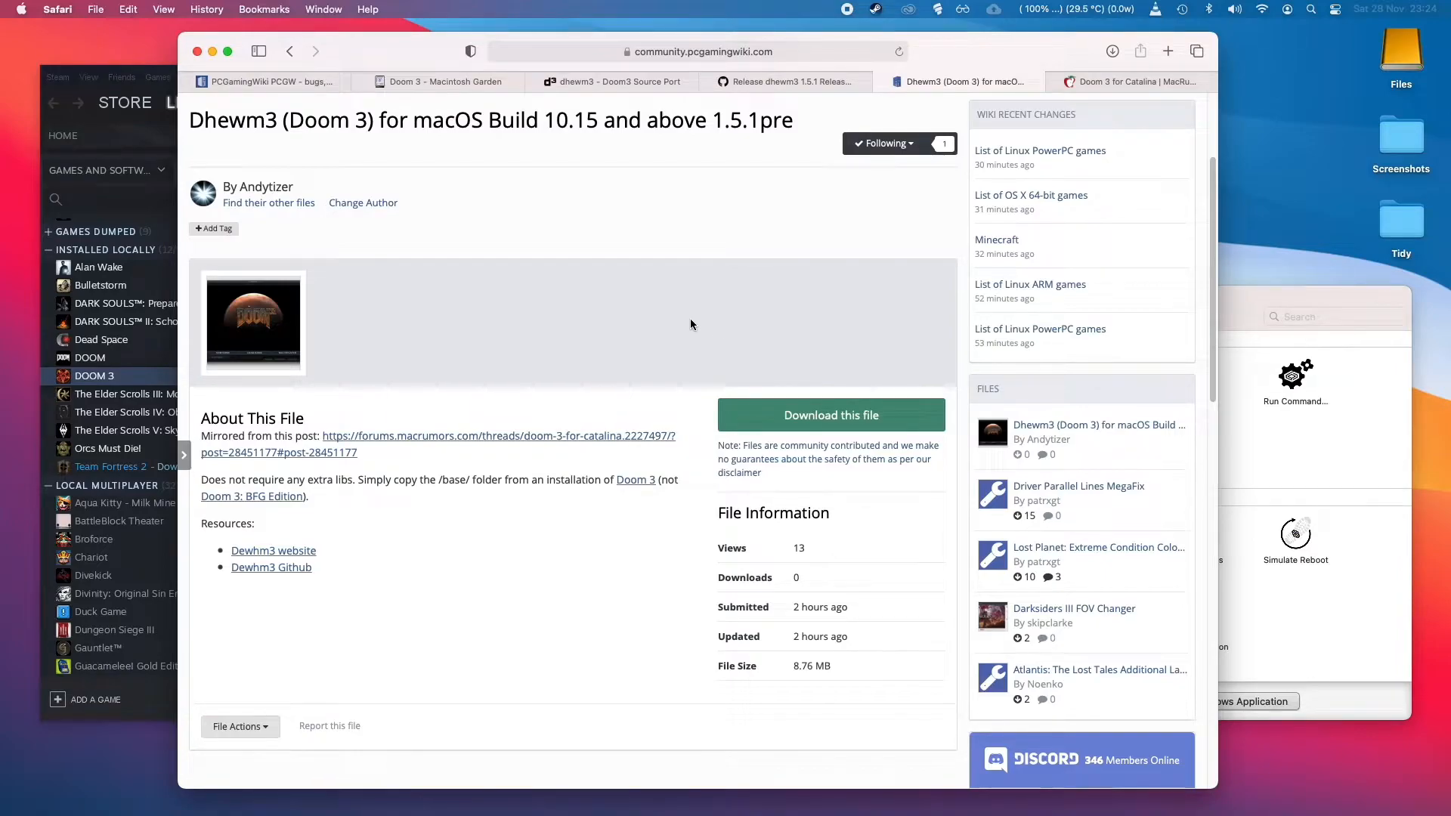
left_click(830, 414)
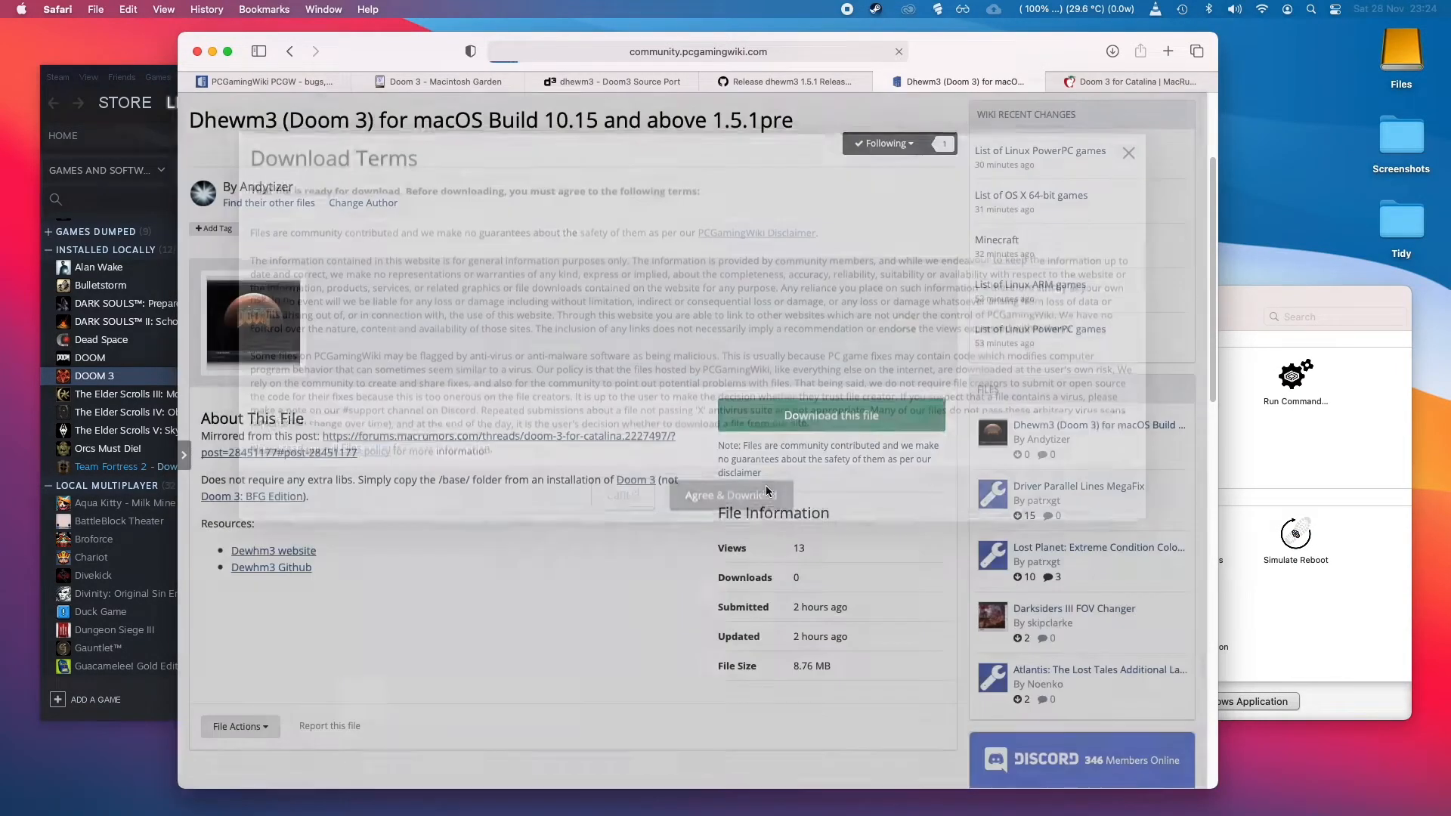
left_click(730, 495)
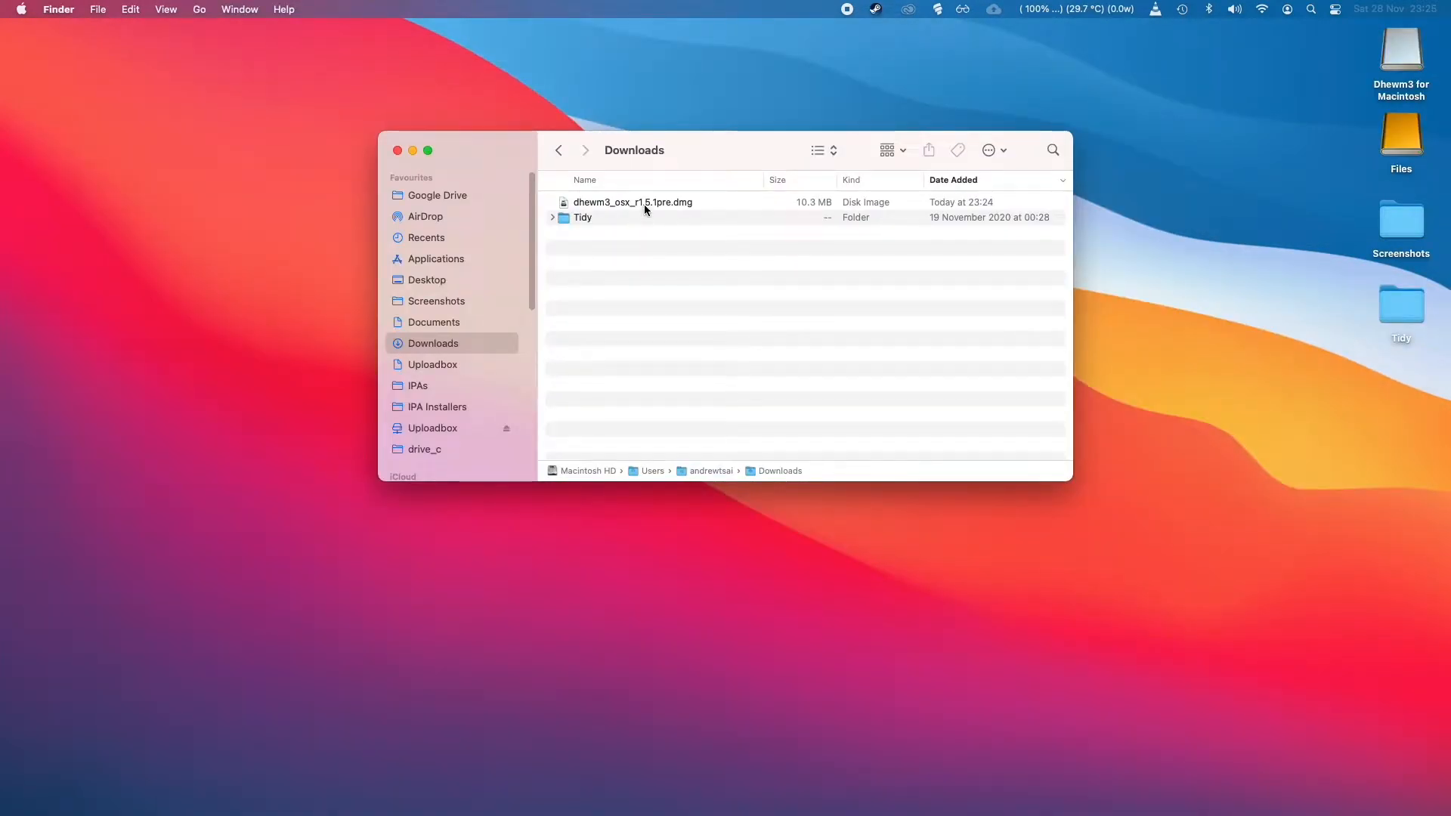
Mount the downloaded dhewm3 .dmg from the Downloads folder
double_click(633, 201)
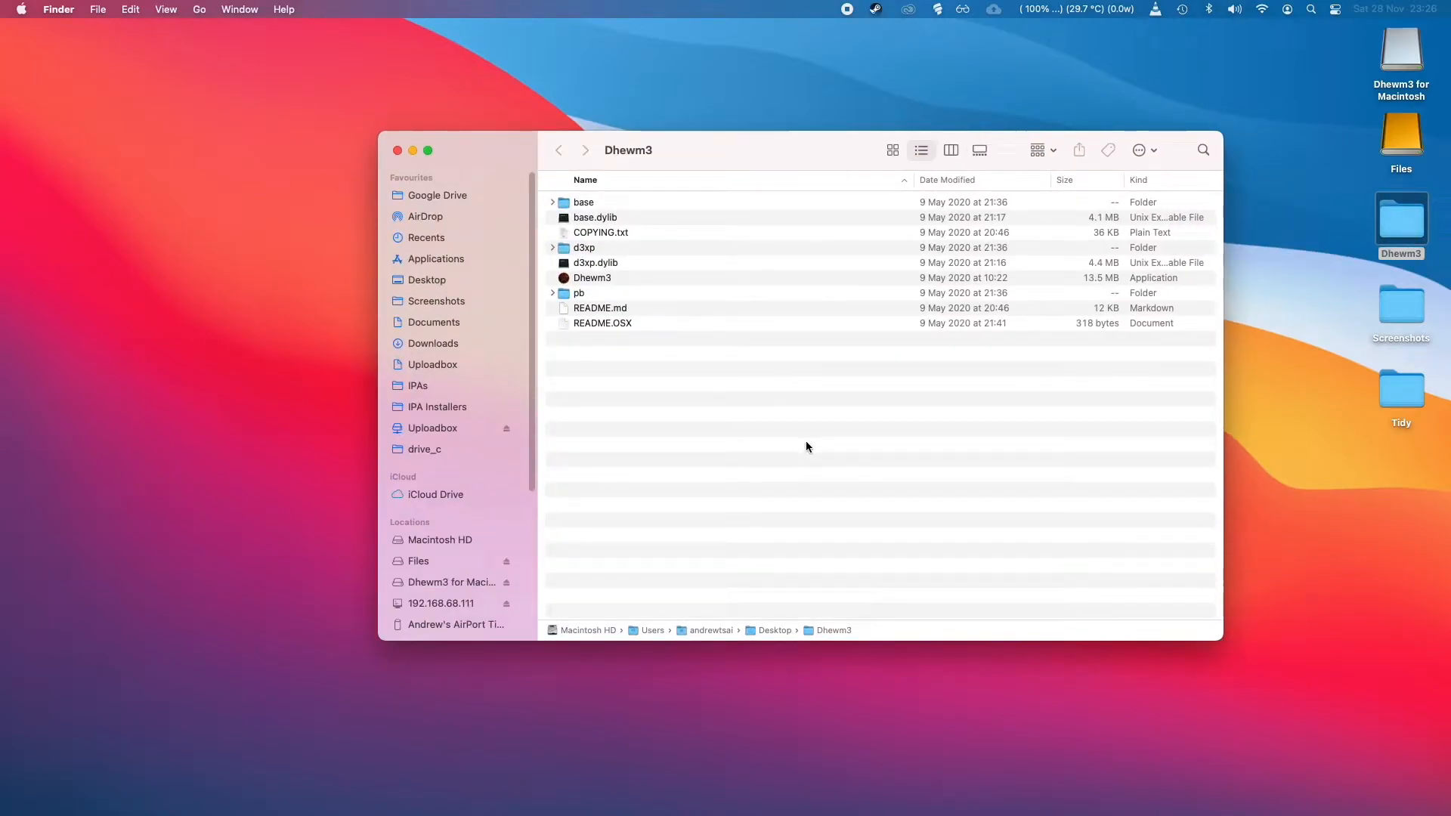
Open Dhewm3's base folder on the Desktop, find it empty, and bring CrossOver forward
left_click(583, 201)
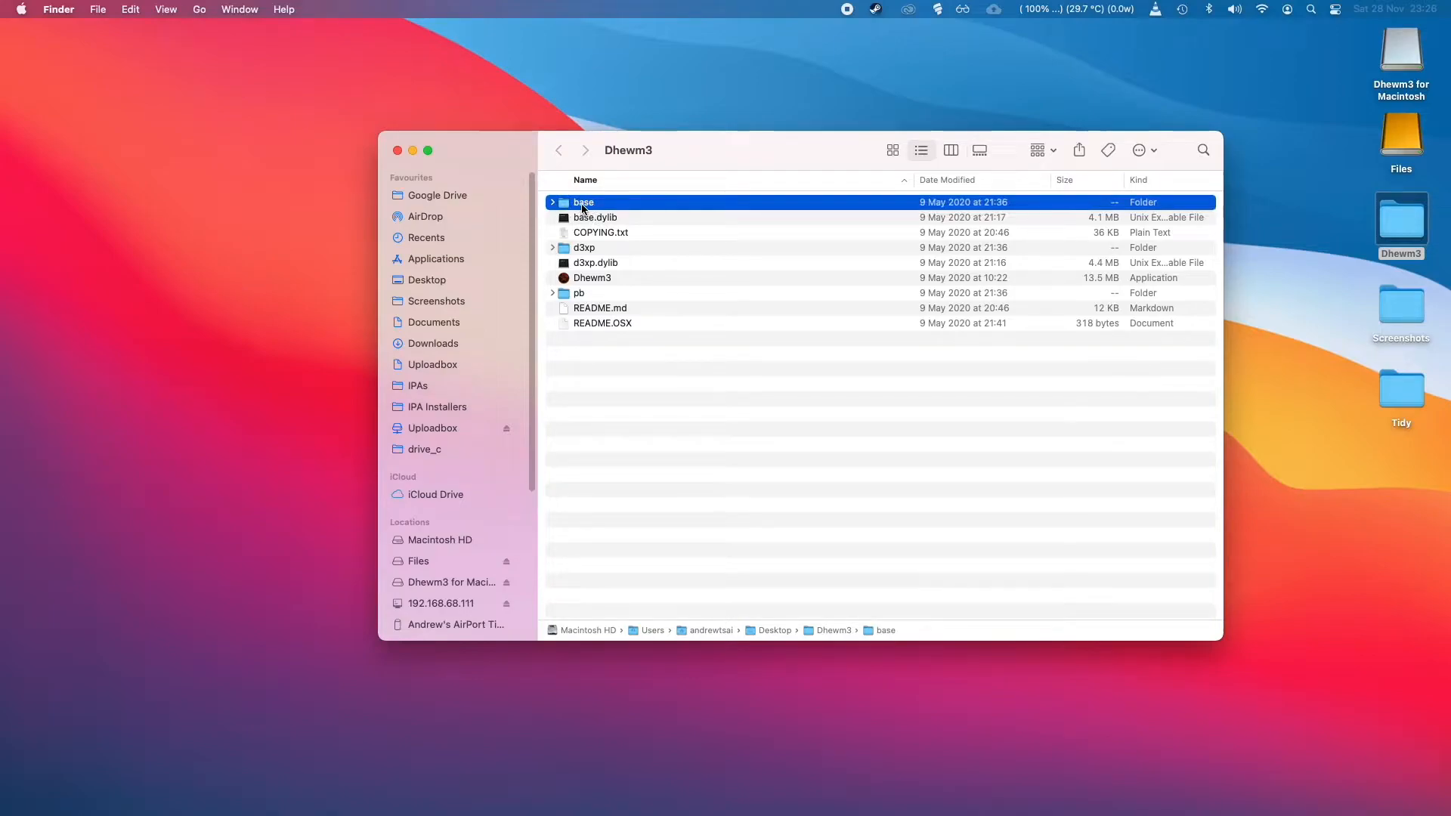
double_click(584, 201)
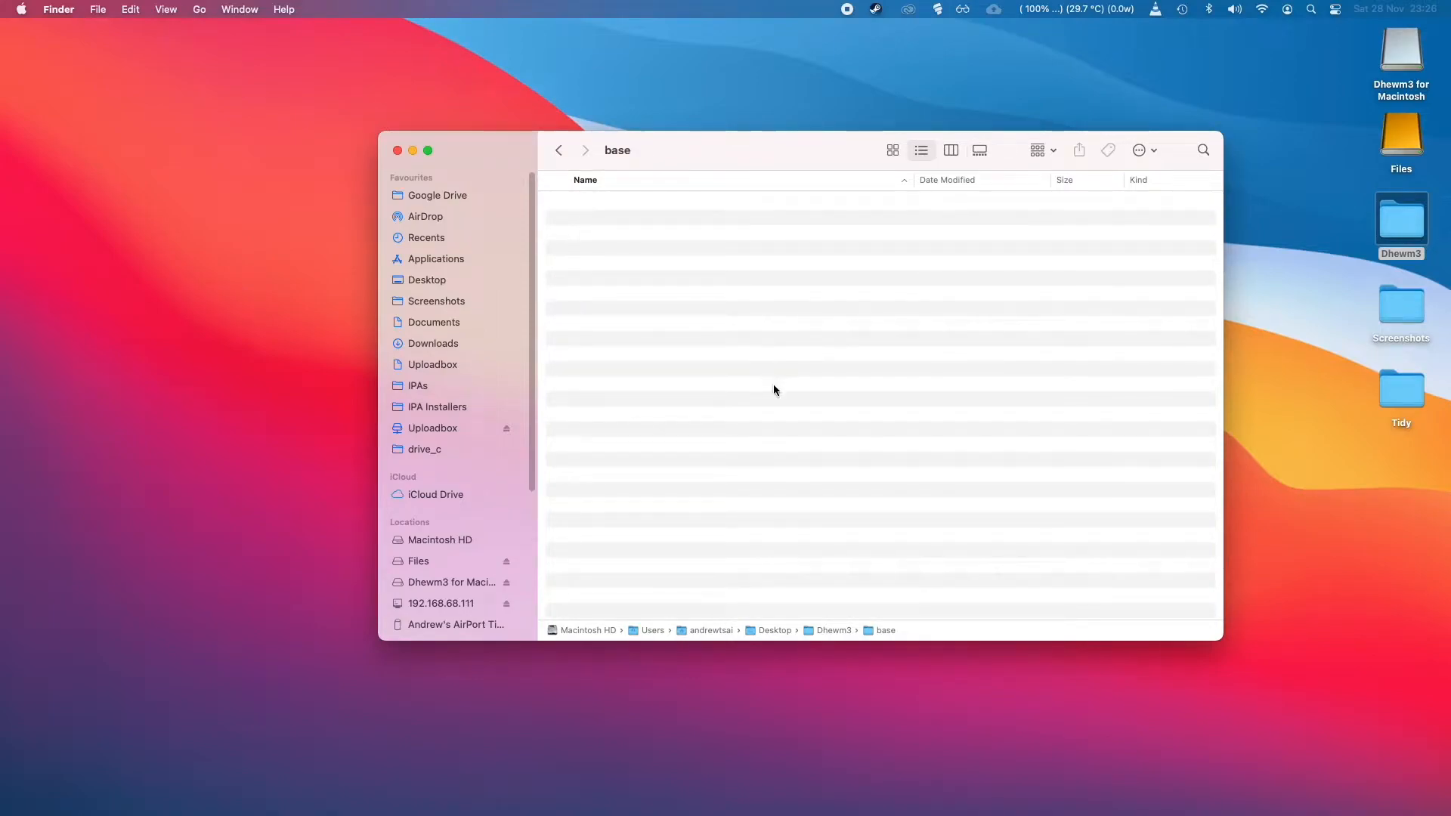
mouse_move(727, 312)
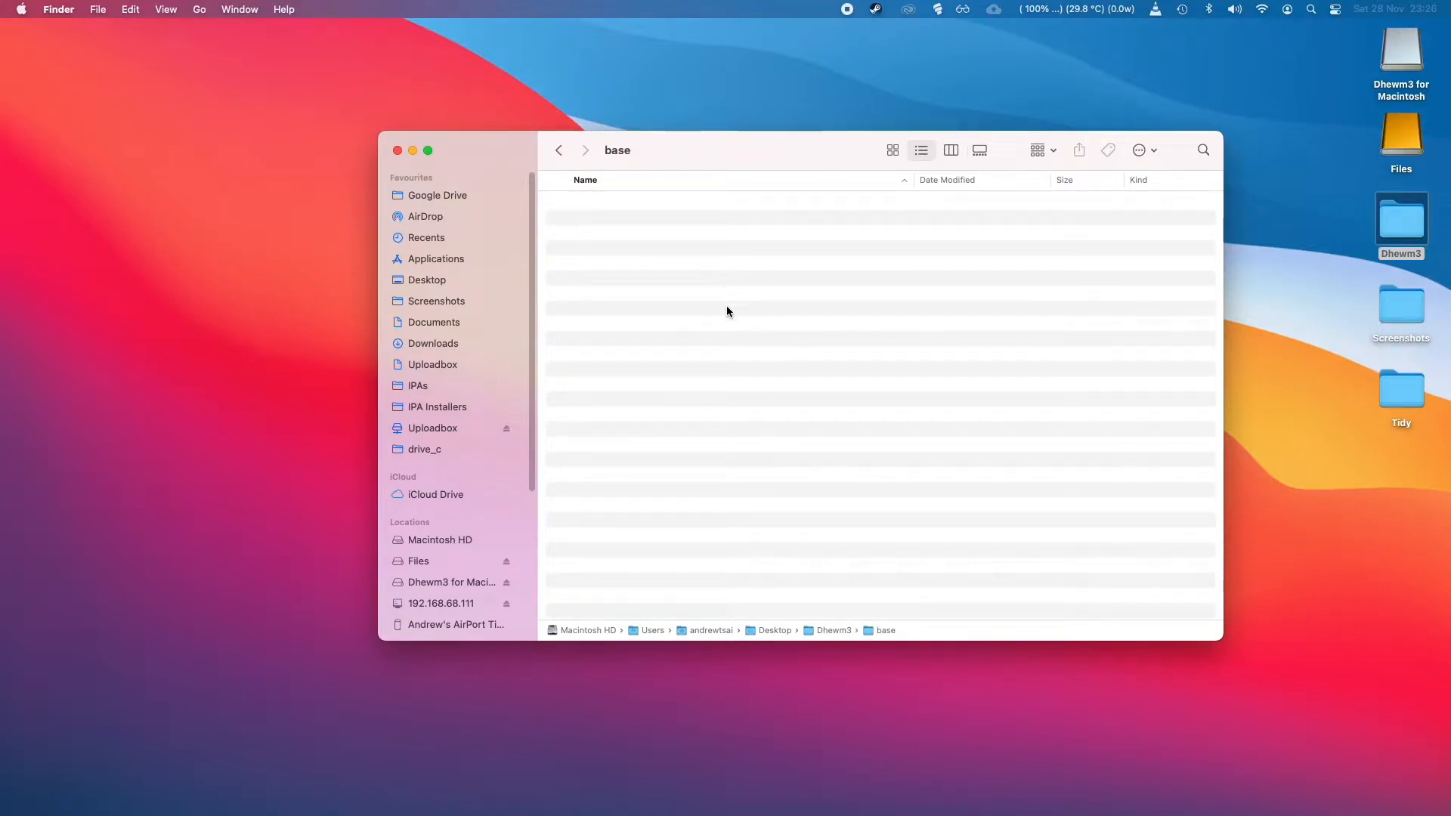
left_click(398, 149)
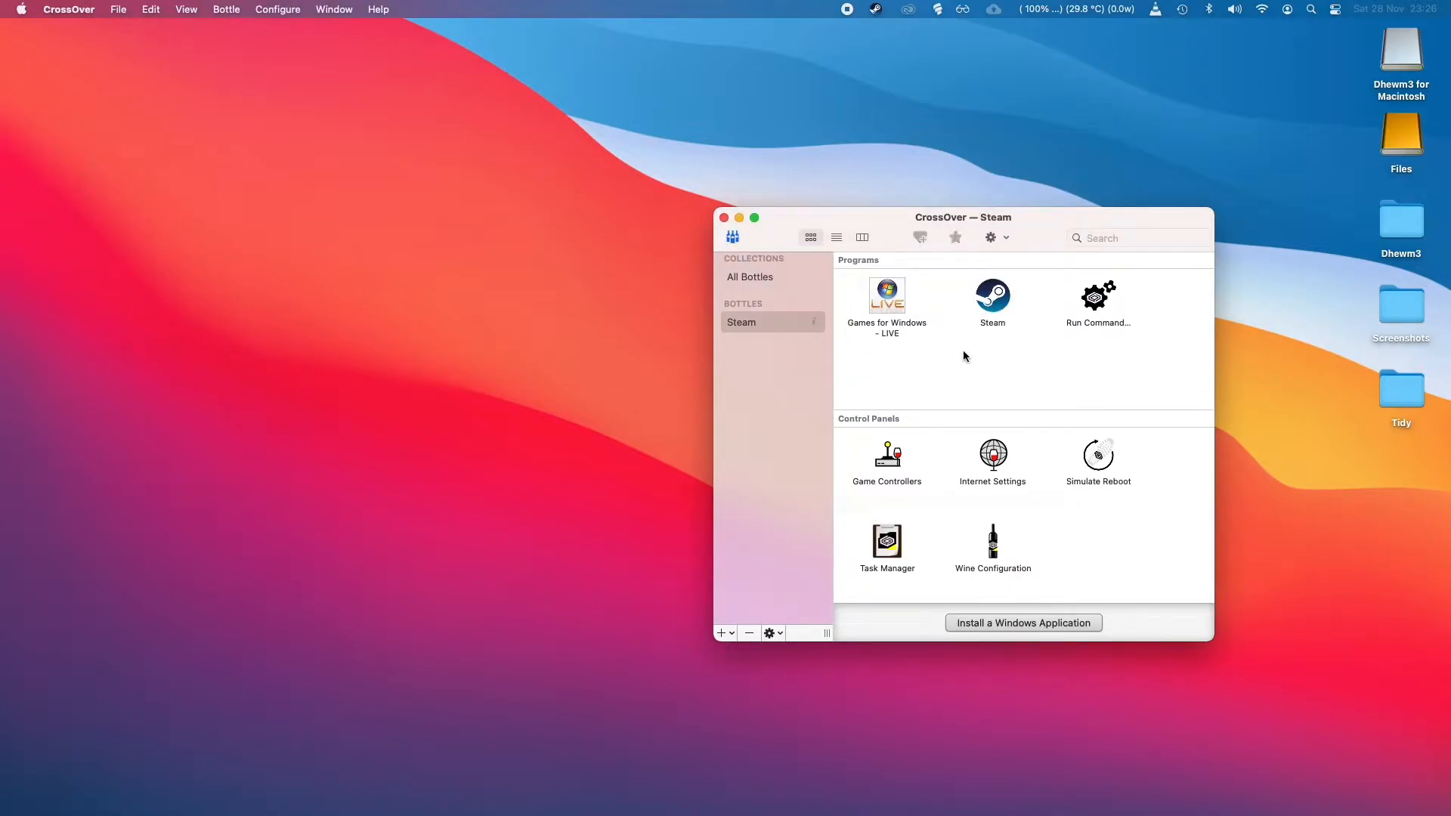
Launch Steam inside the CrossOver Steam bottle to check DOOM 3 is installed locally
double_click(992, 294)
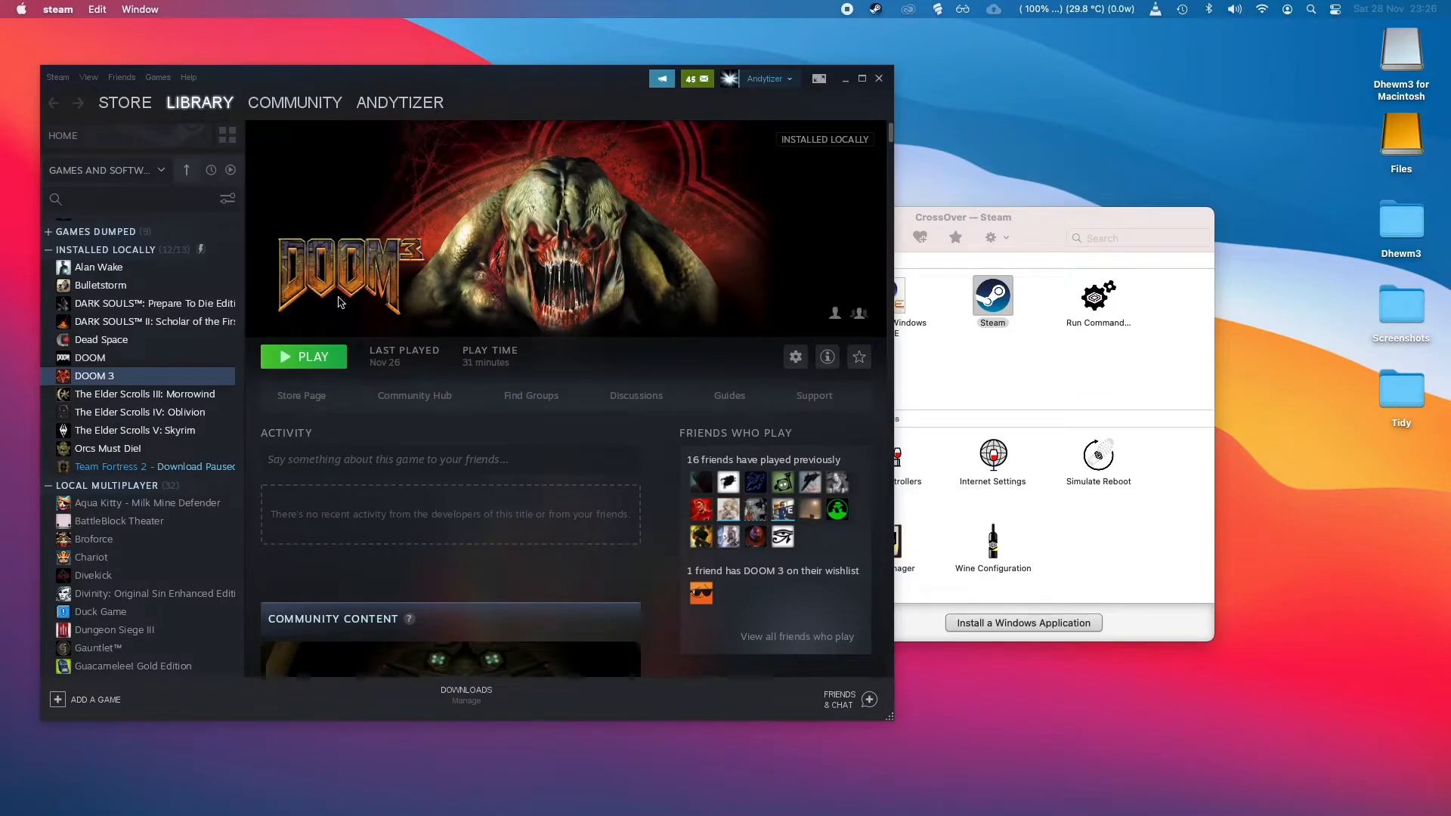
mouse_move(254, 313)
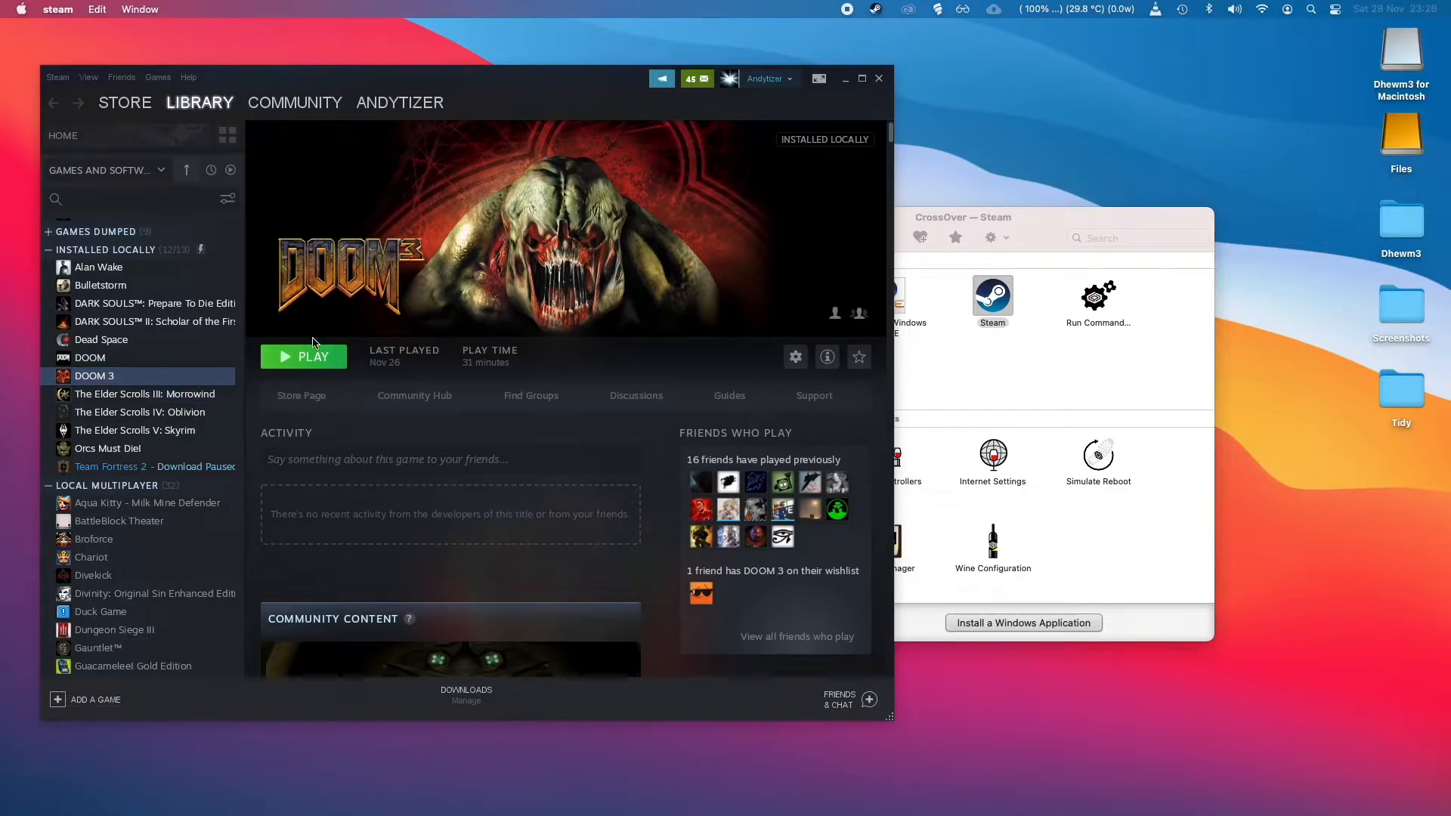
mouse_move(706, 209)
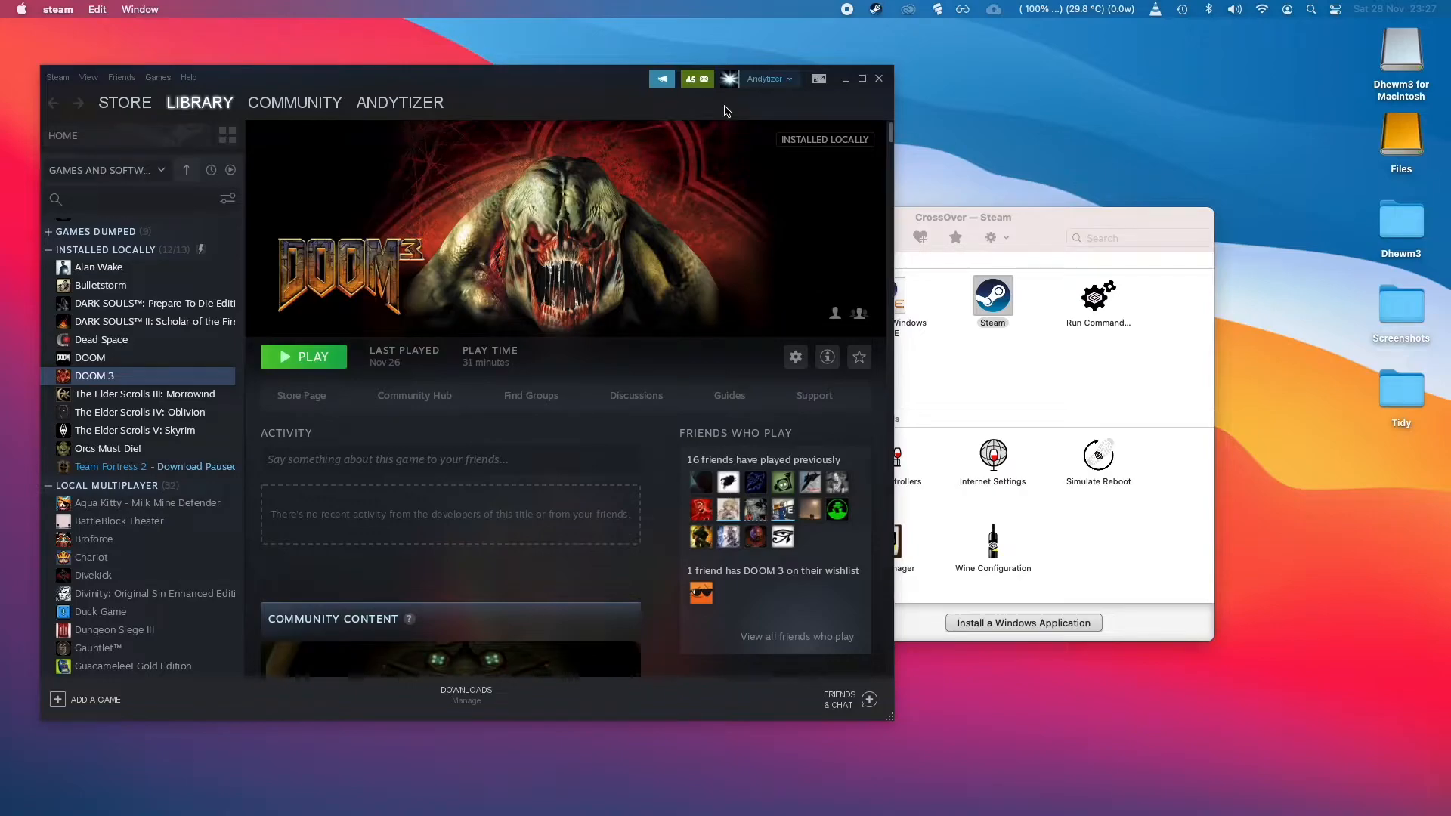
mouse_move(310, 362)
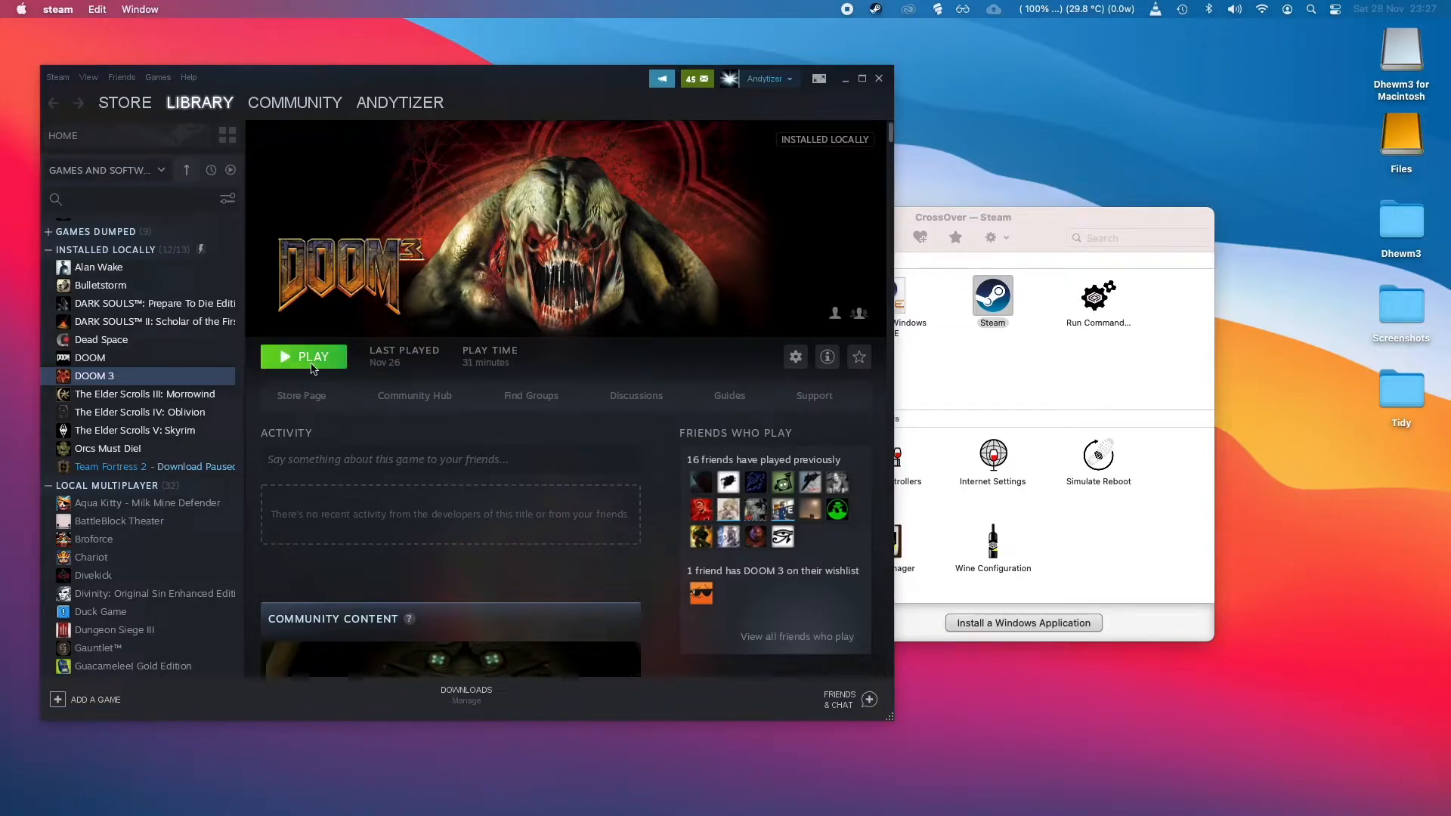
mouse_move(347, 365)
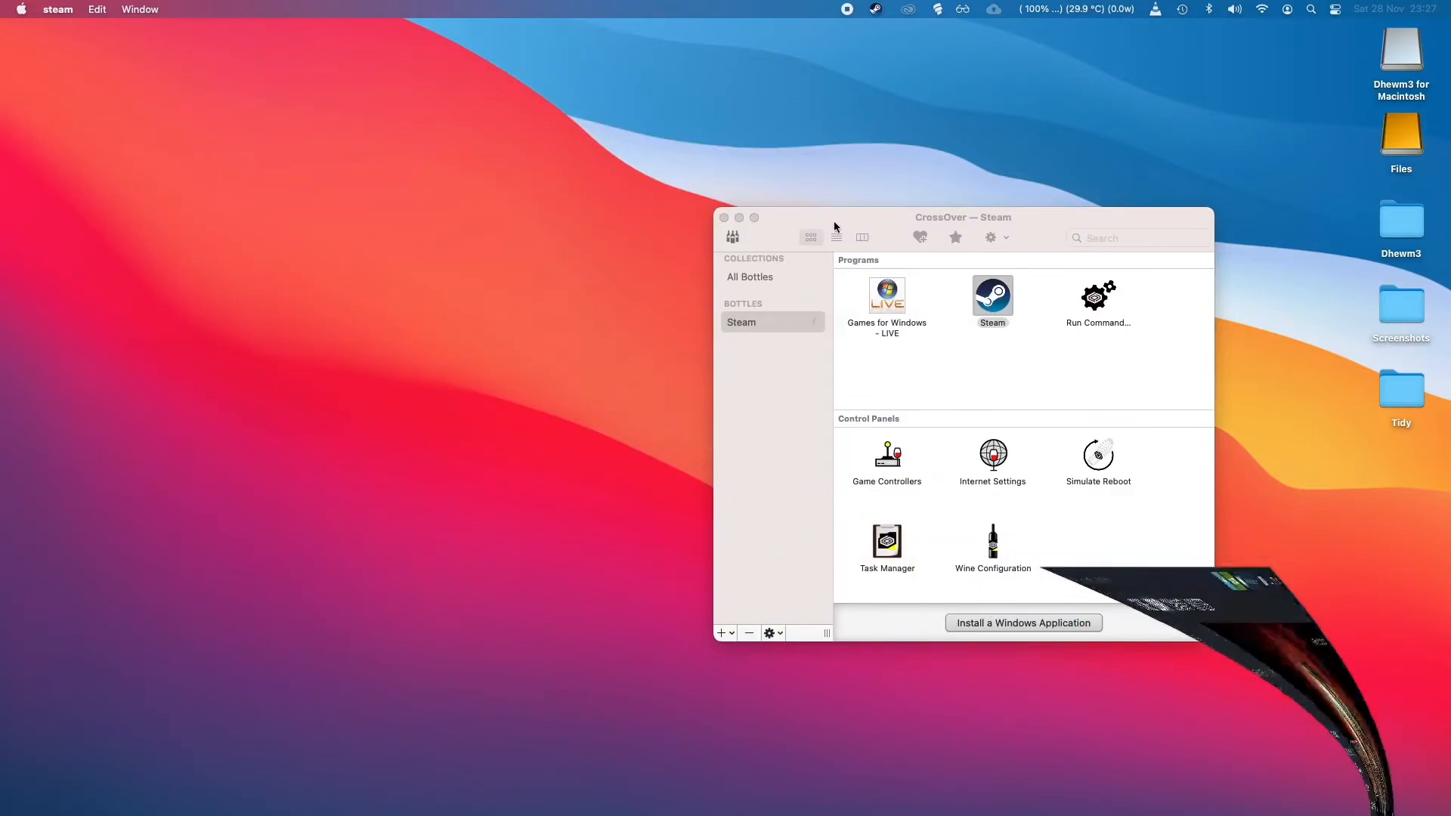
Open the Steam bottle's C: drive in Finder from its sidebar context menu
left_click(992, 301)
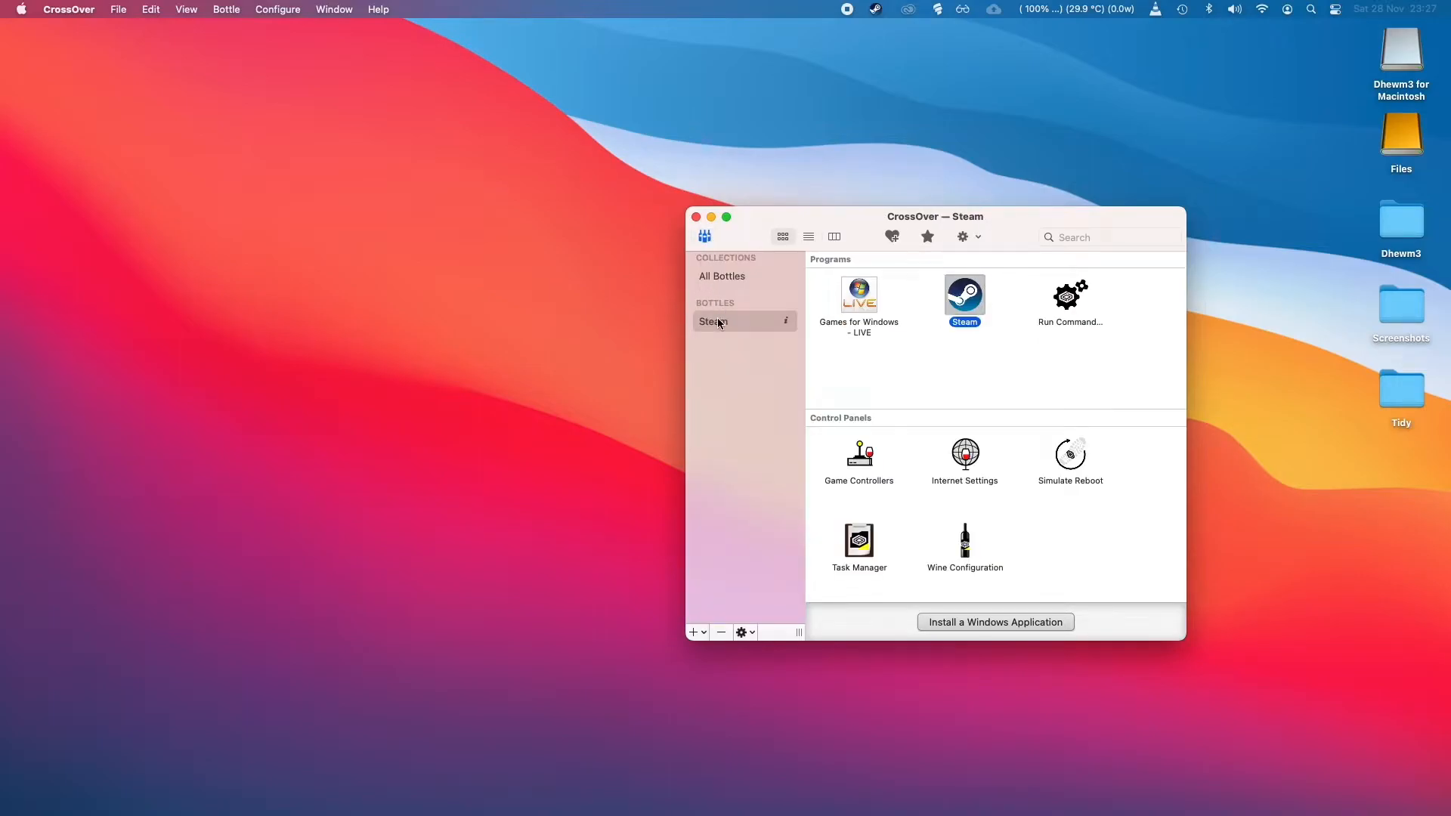
right_click(712, 321)
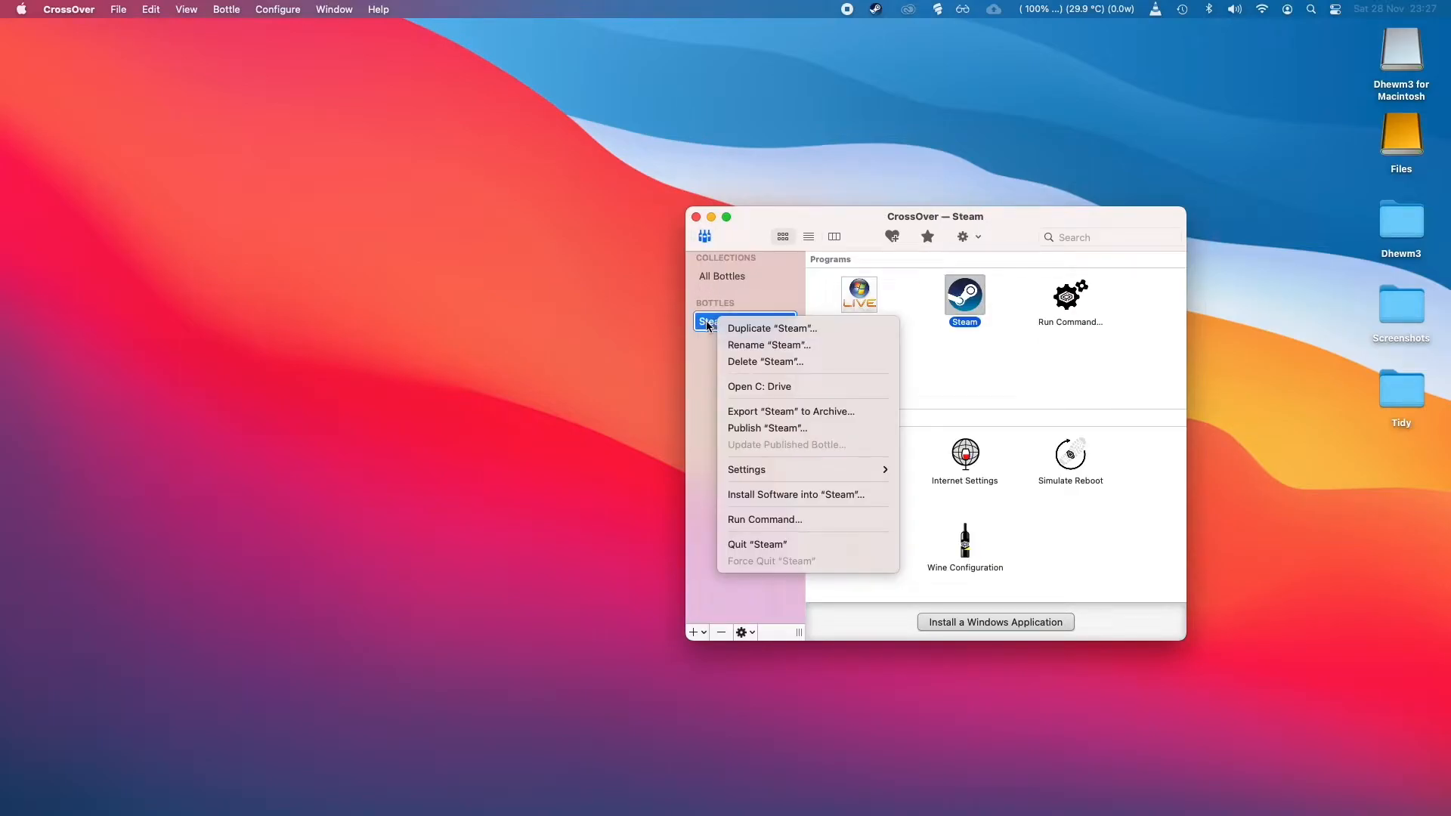
mouse_move(753, 385)
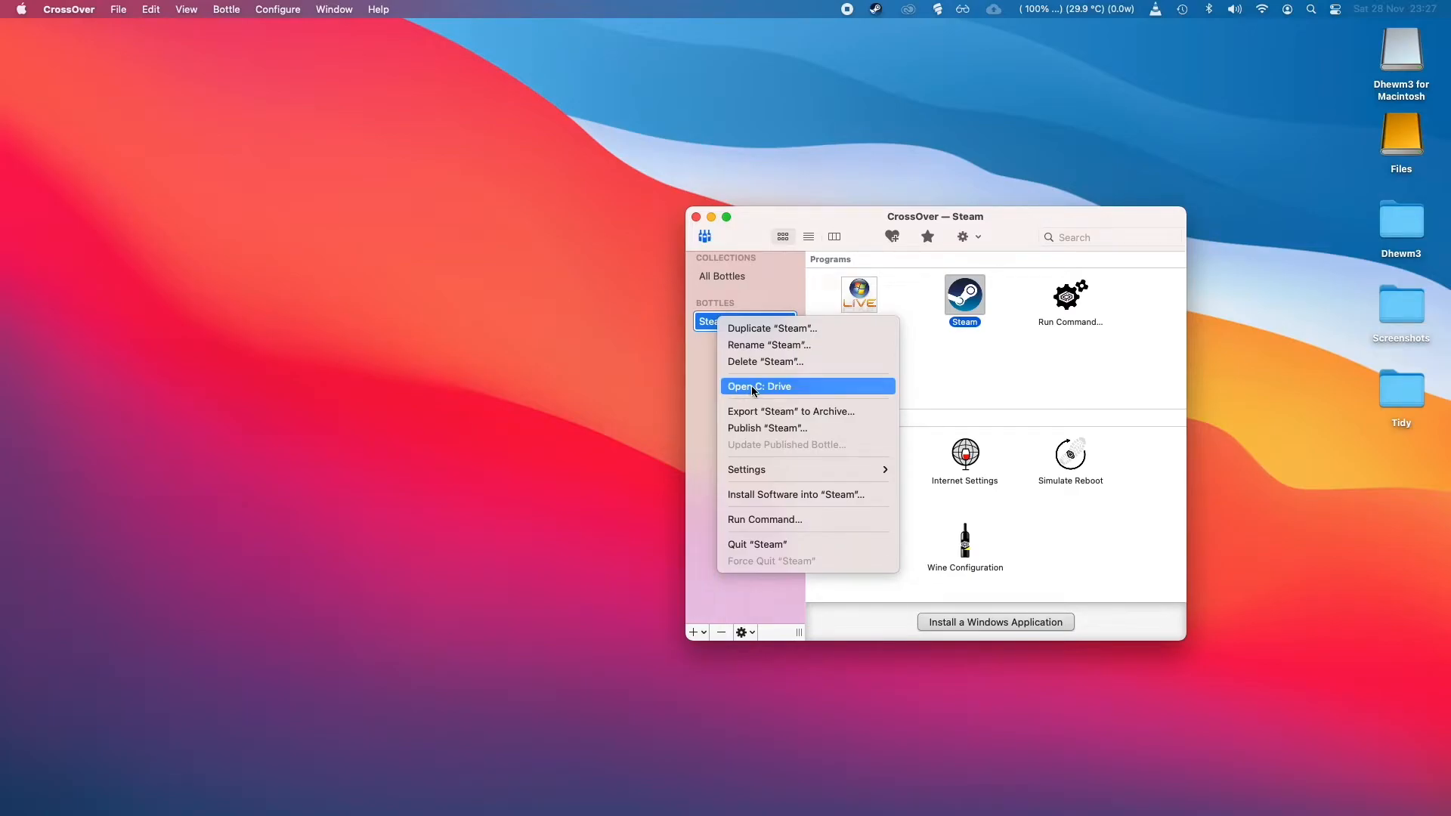
left_click(759, 385)
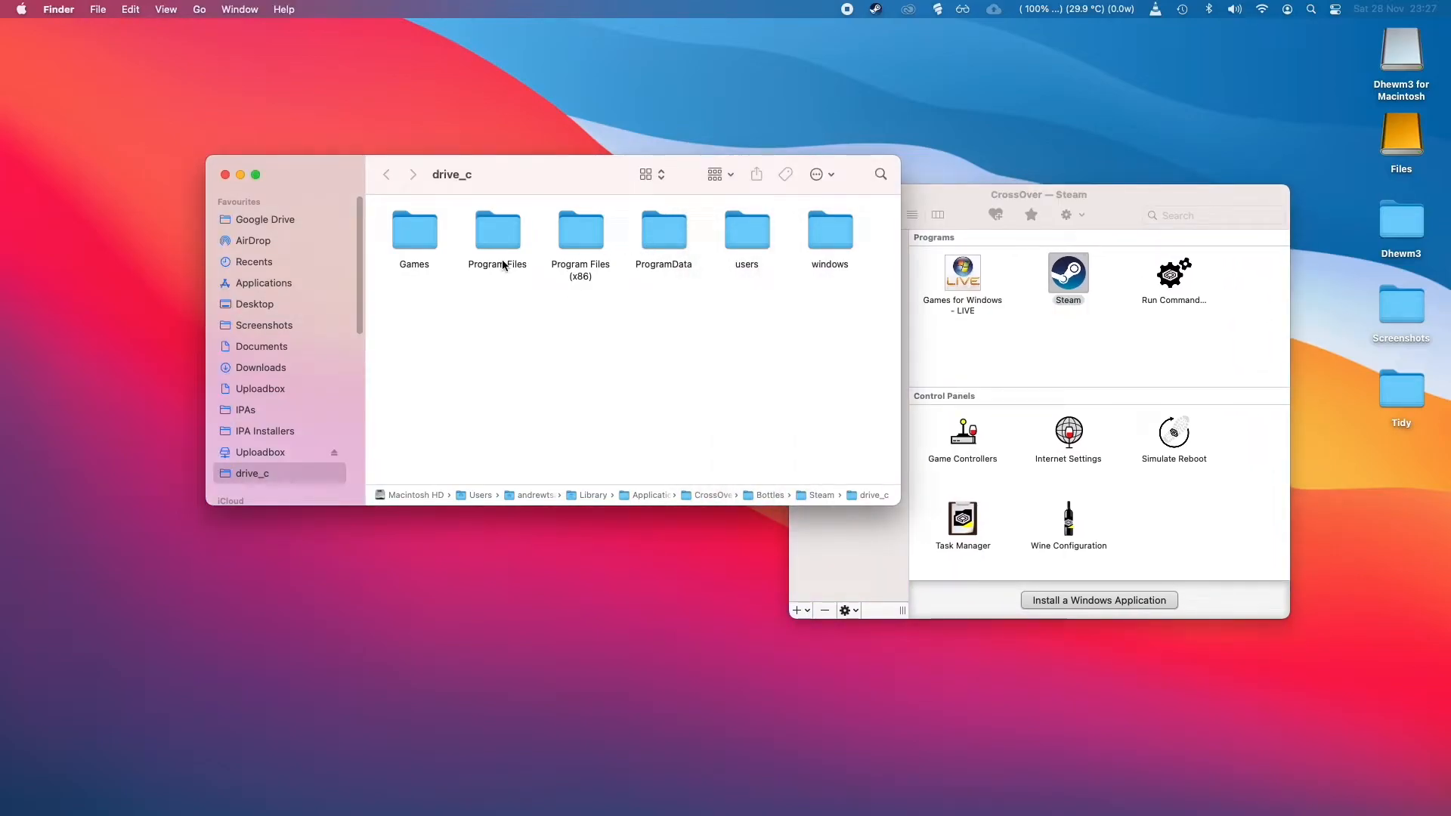
Navigate Games > Steam > steamapps > common > Doom 3 to its base folder with the pak files
double_click(414, 230)
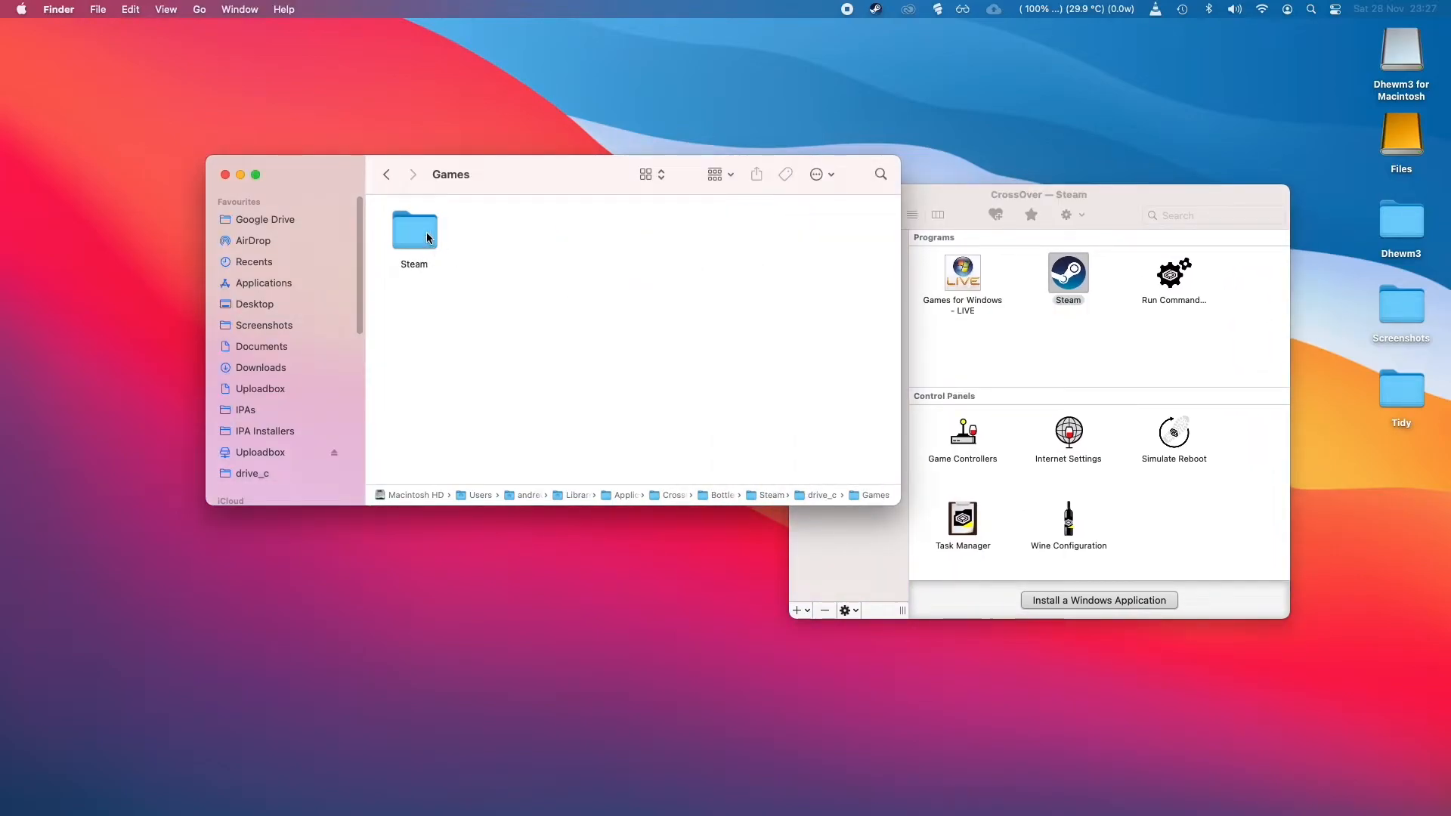
double_click(414, 230)
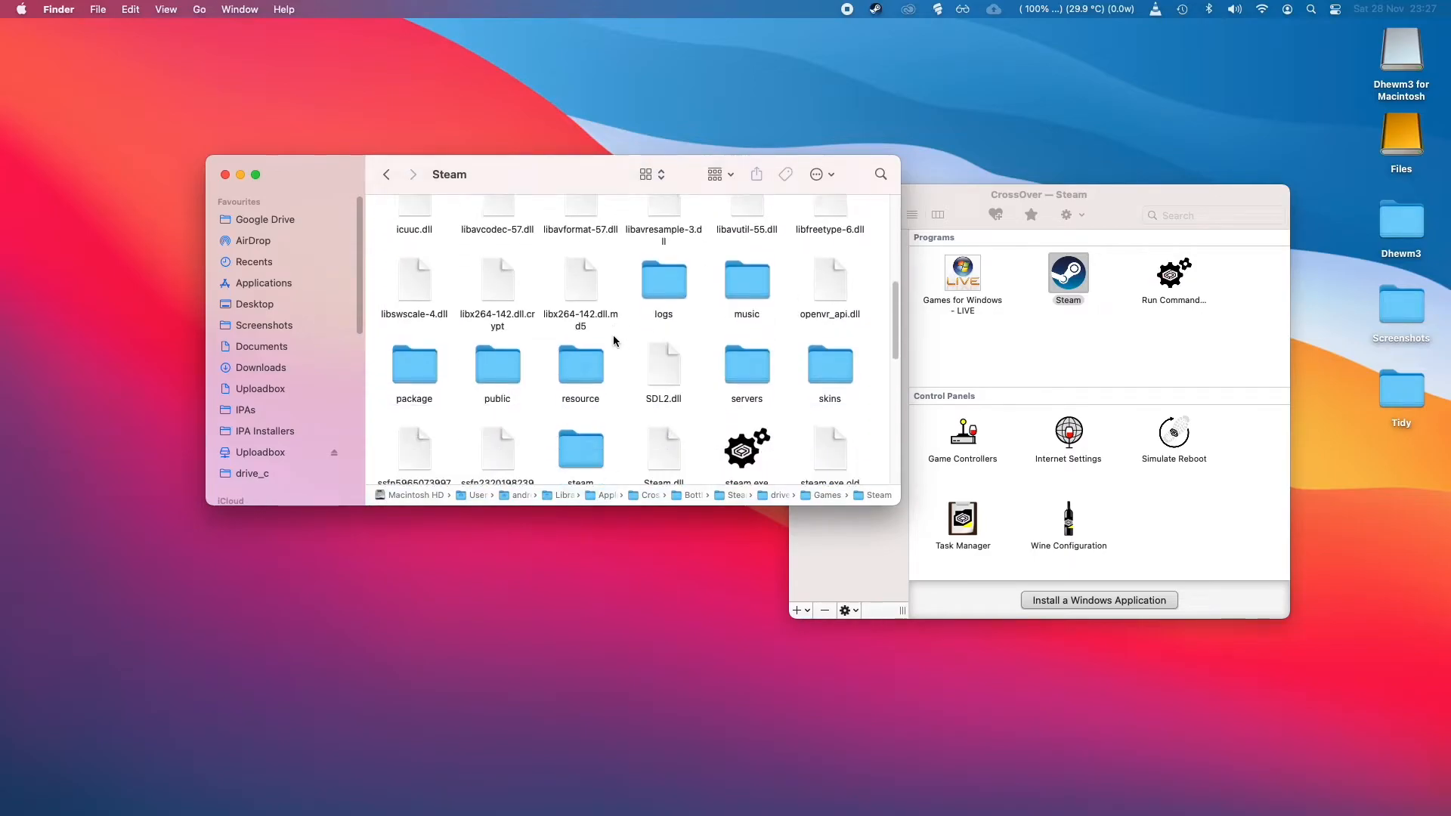
scroll("down", 3)
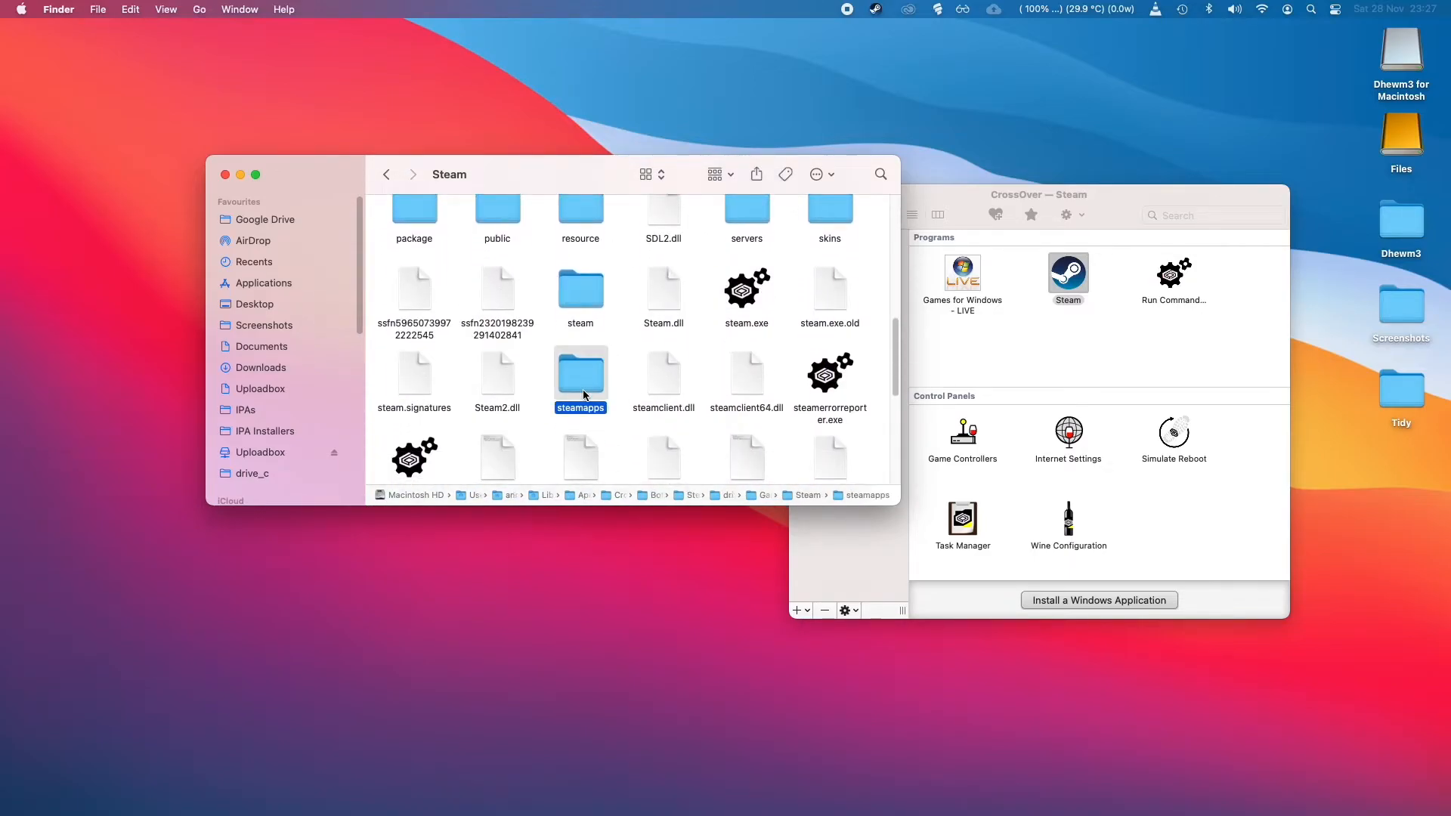
double_click(580, 375)
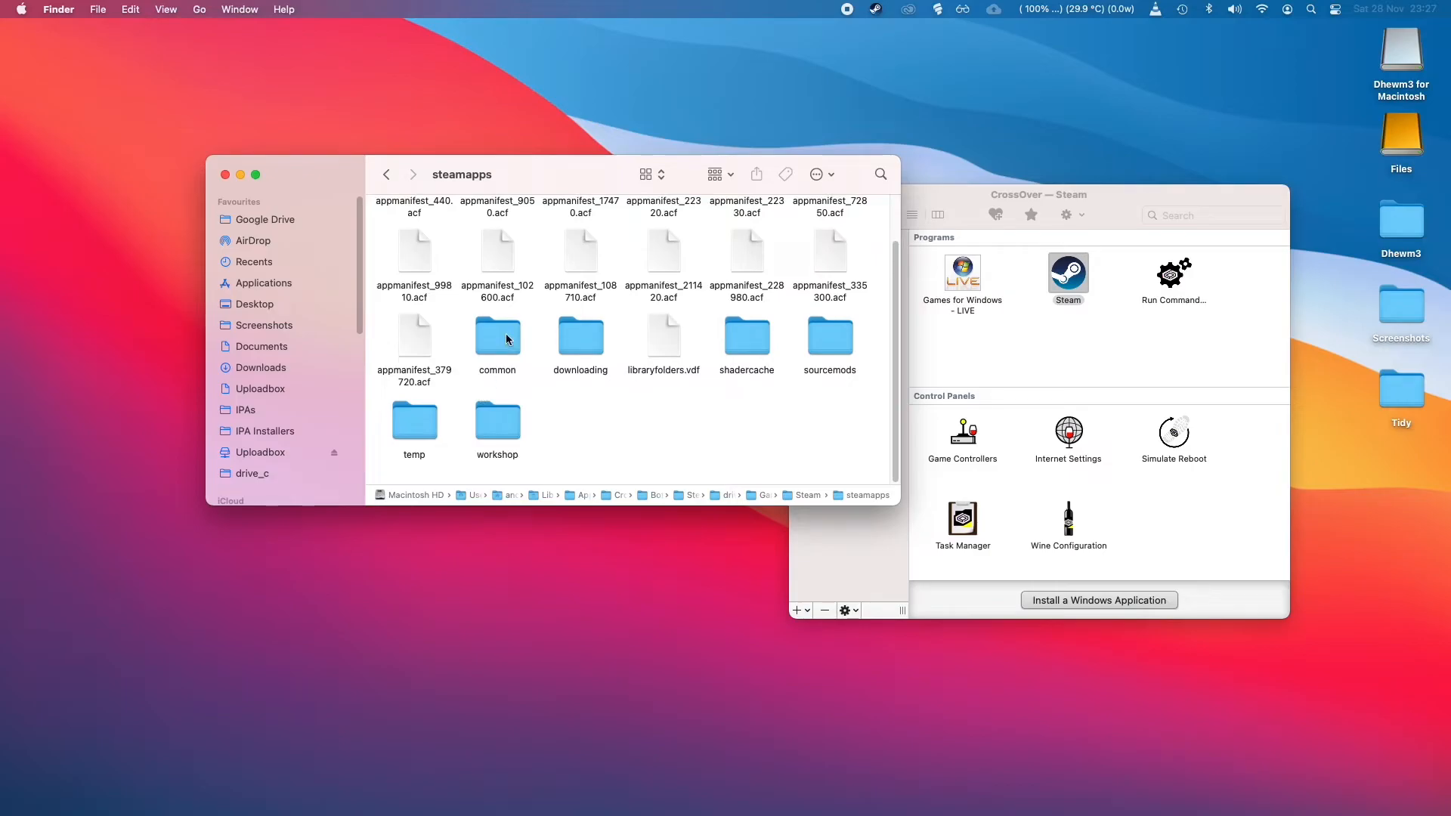
double_click(497, 335)
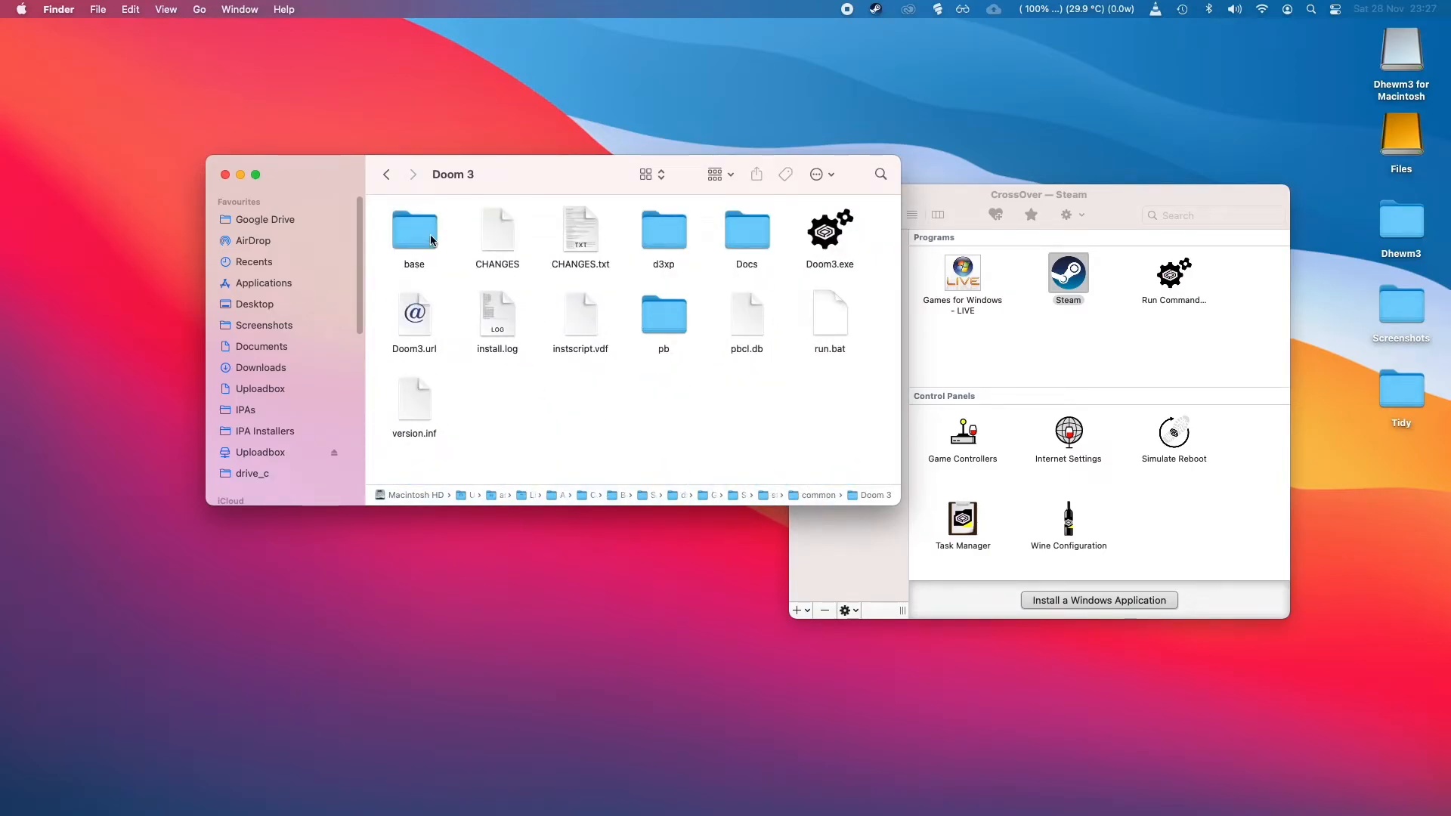
double_click(414, 228)
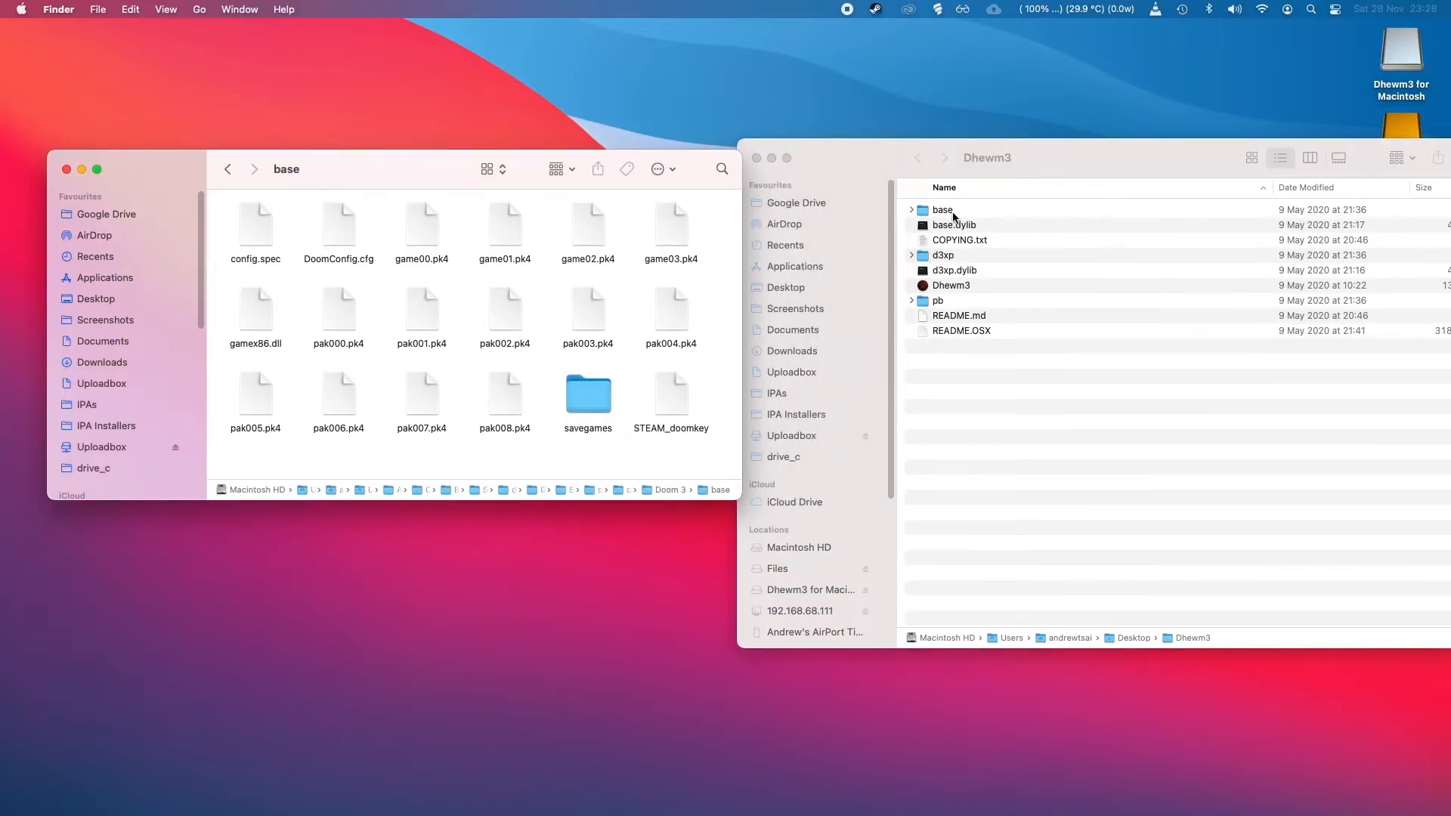
Open Dhewm3's base folder in a second window to receive Doom 3's pk4 files
double_click(942, 209)
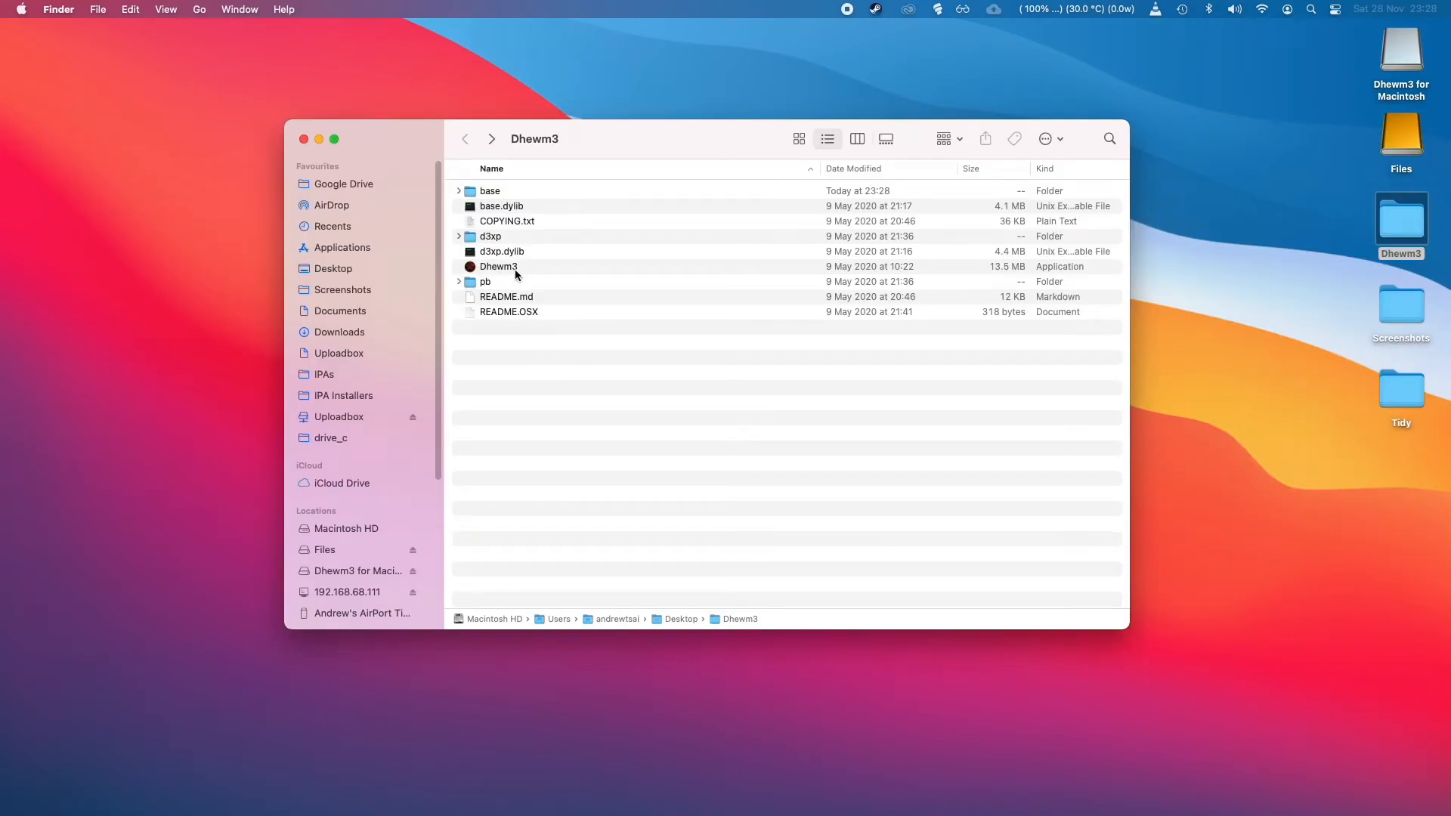
Attempt to launch the Dhewm3 app, triggering macOS's not-from-App-Store Gatekeeper warning
left_click(497, 266)
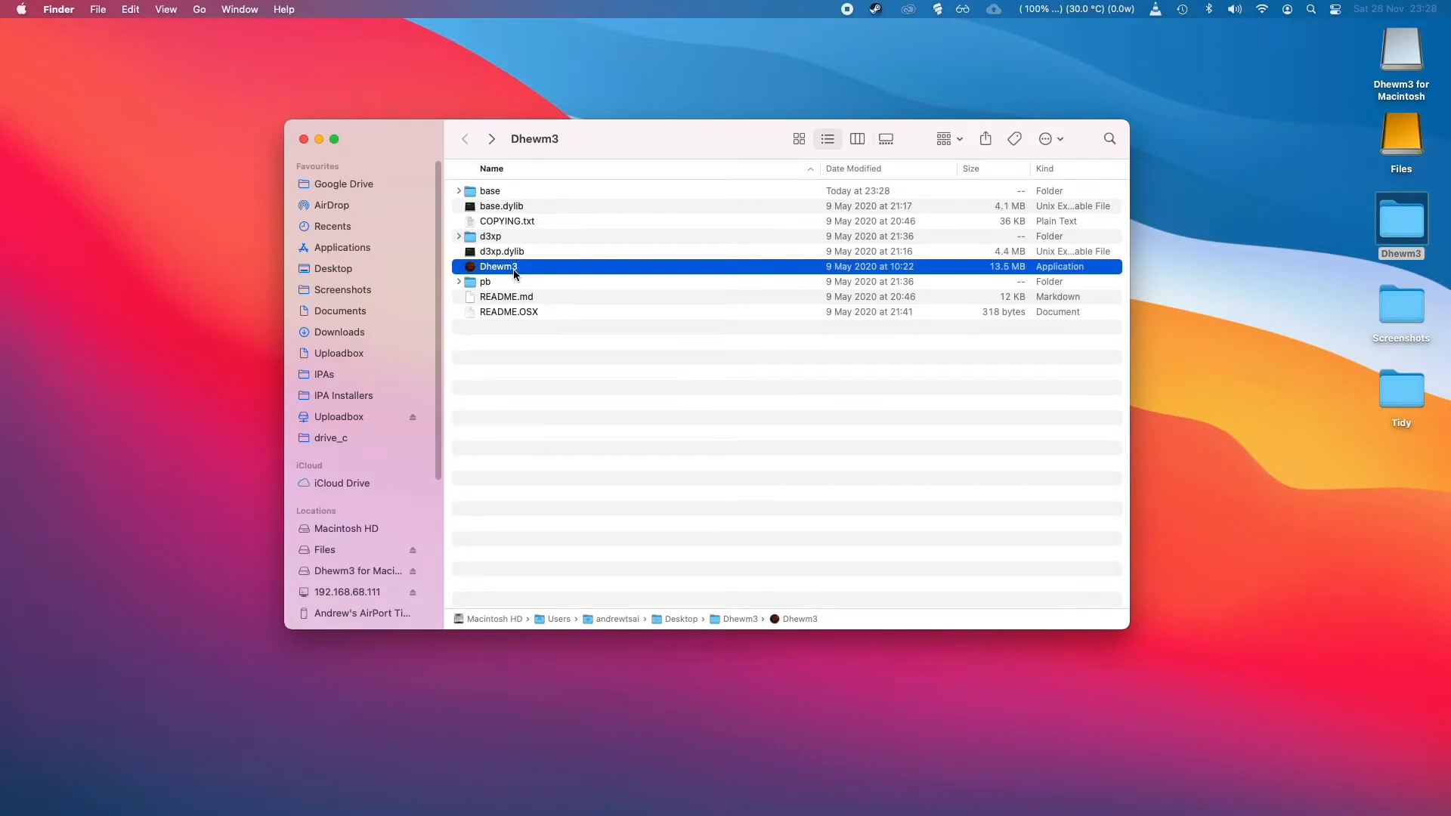
double_click(497, 266)
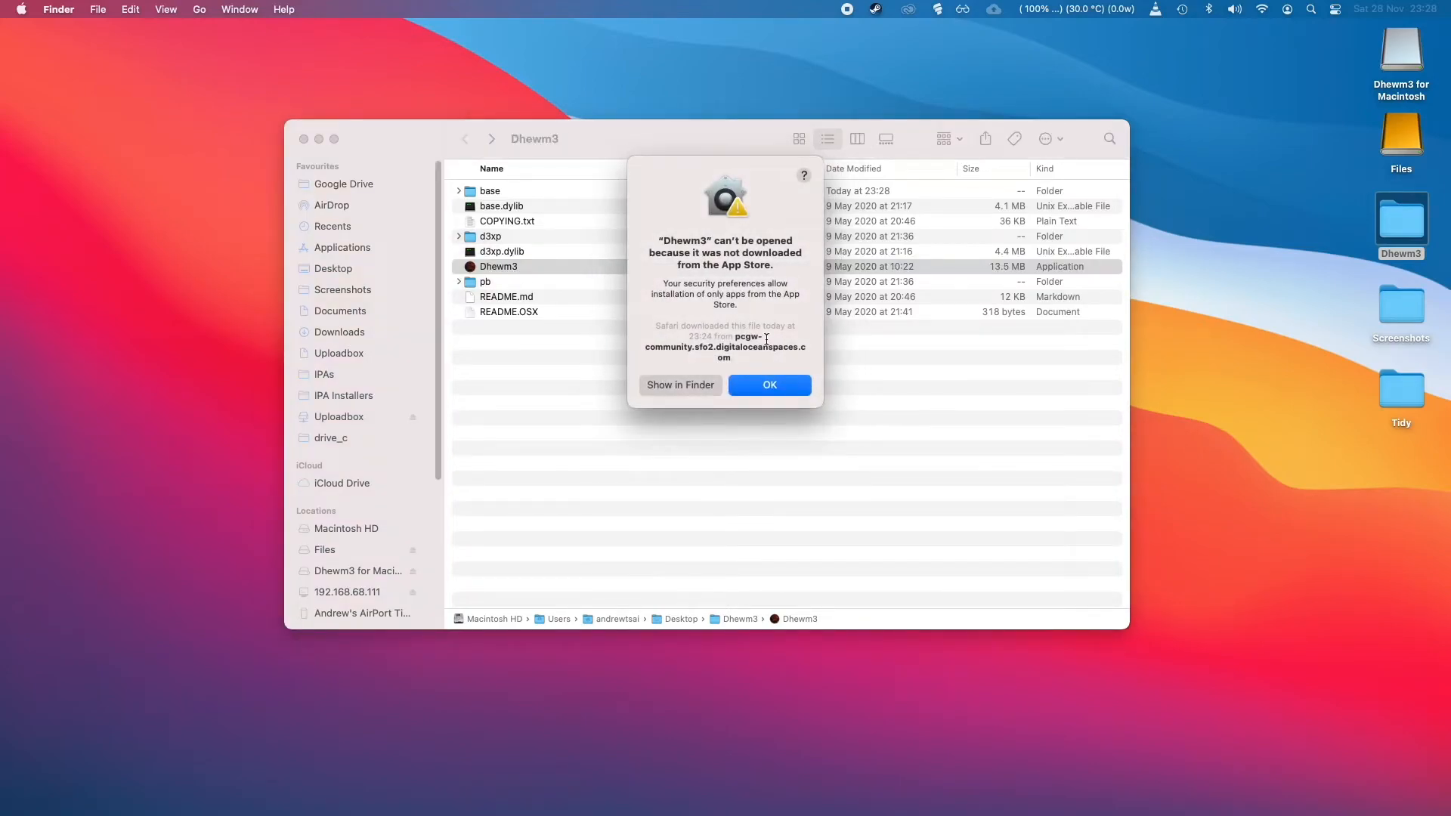
mouse_move(220, 80)
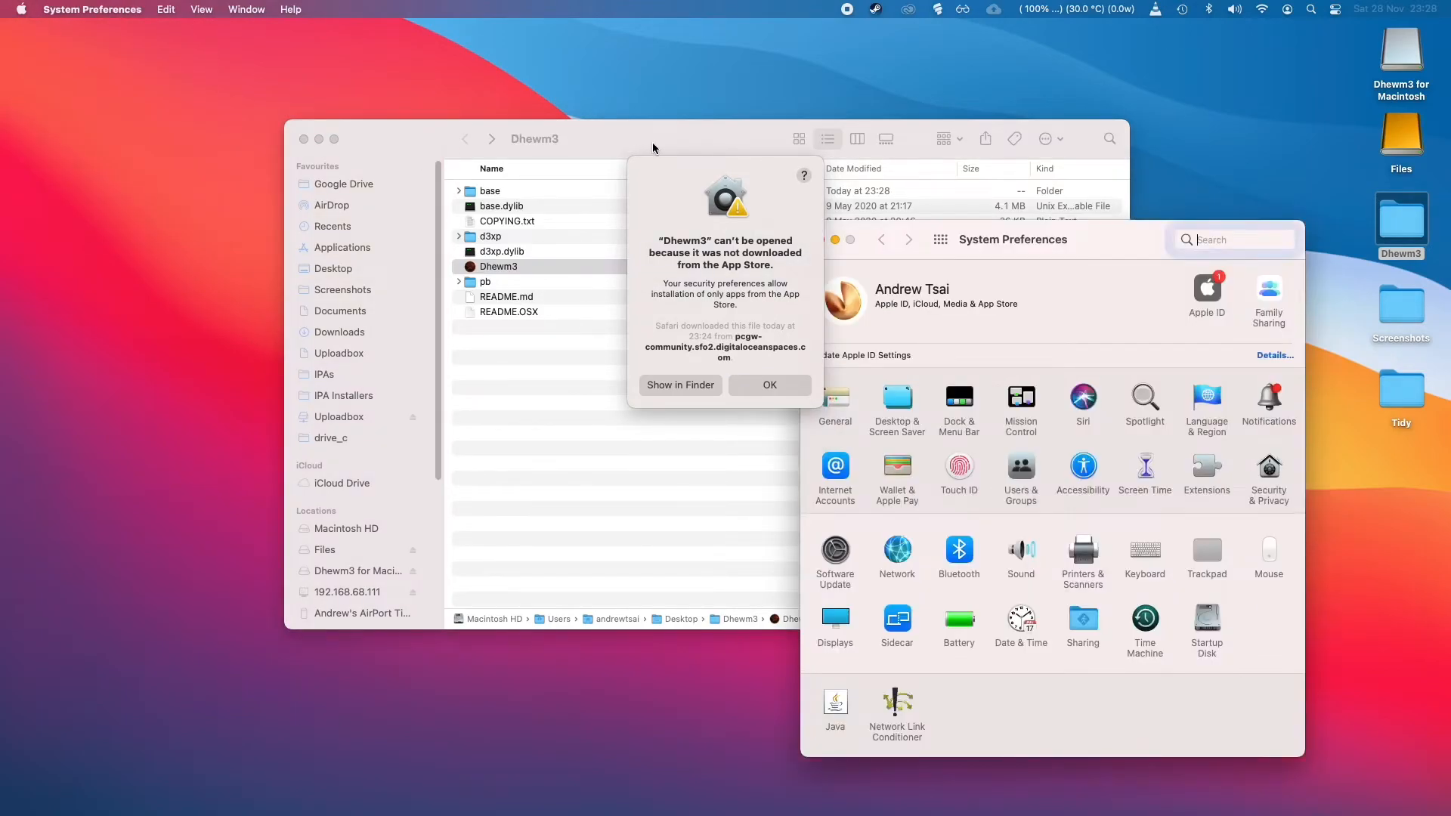
In Security & Privacy > General, dismiss the warning and choose Open Anyway for Dhewm3
left_click(1234, 239)
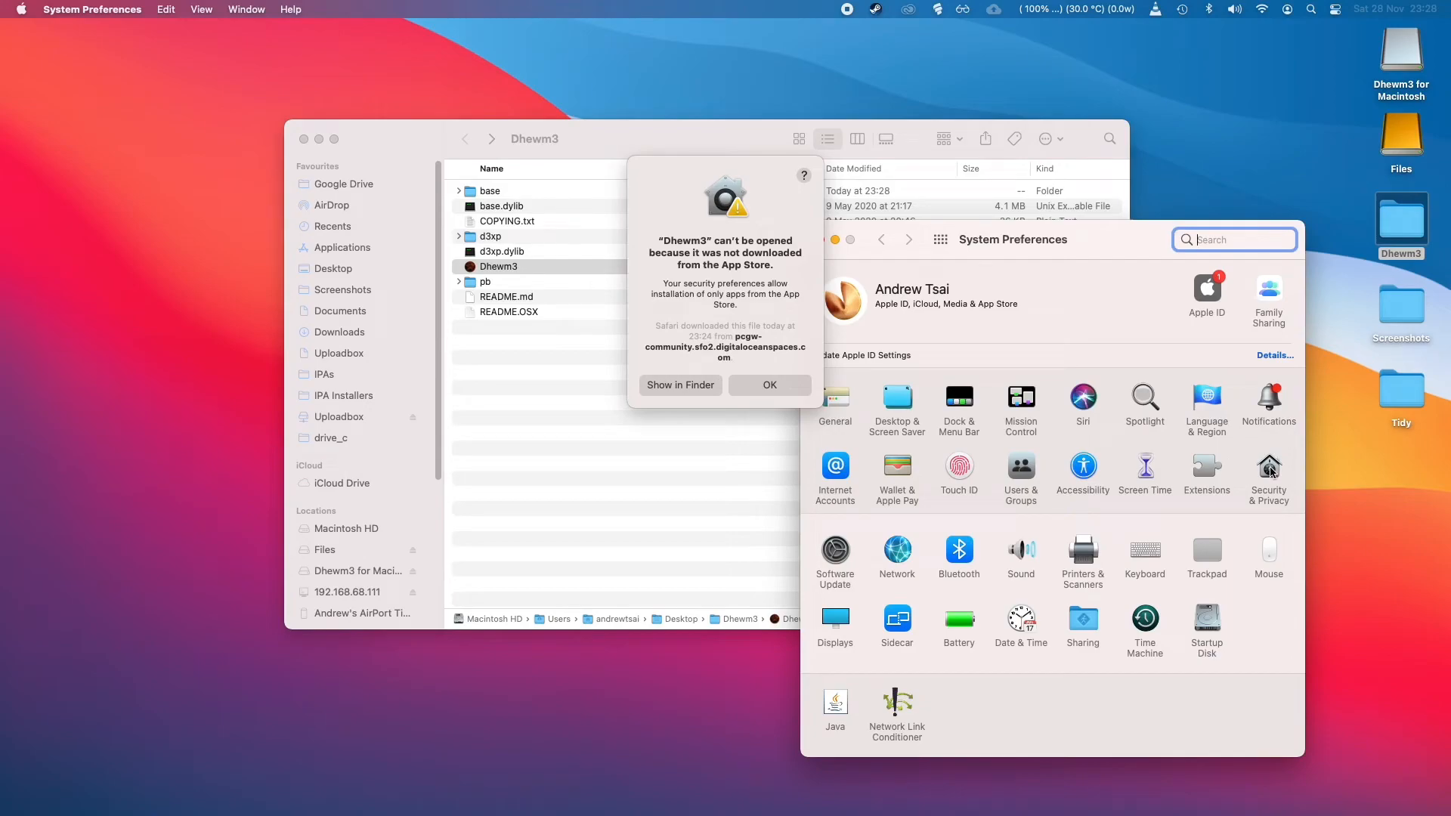
left_click(1268, 472)
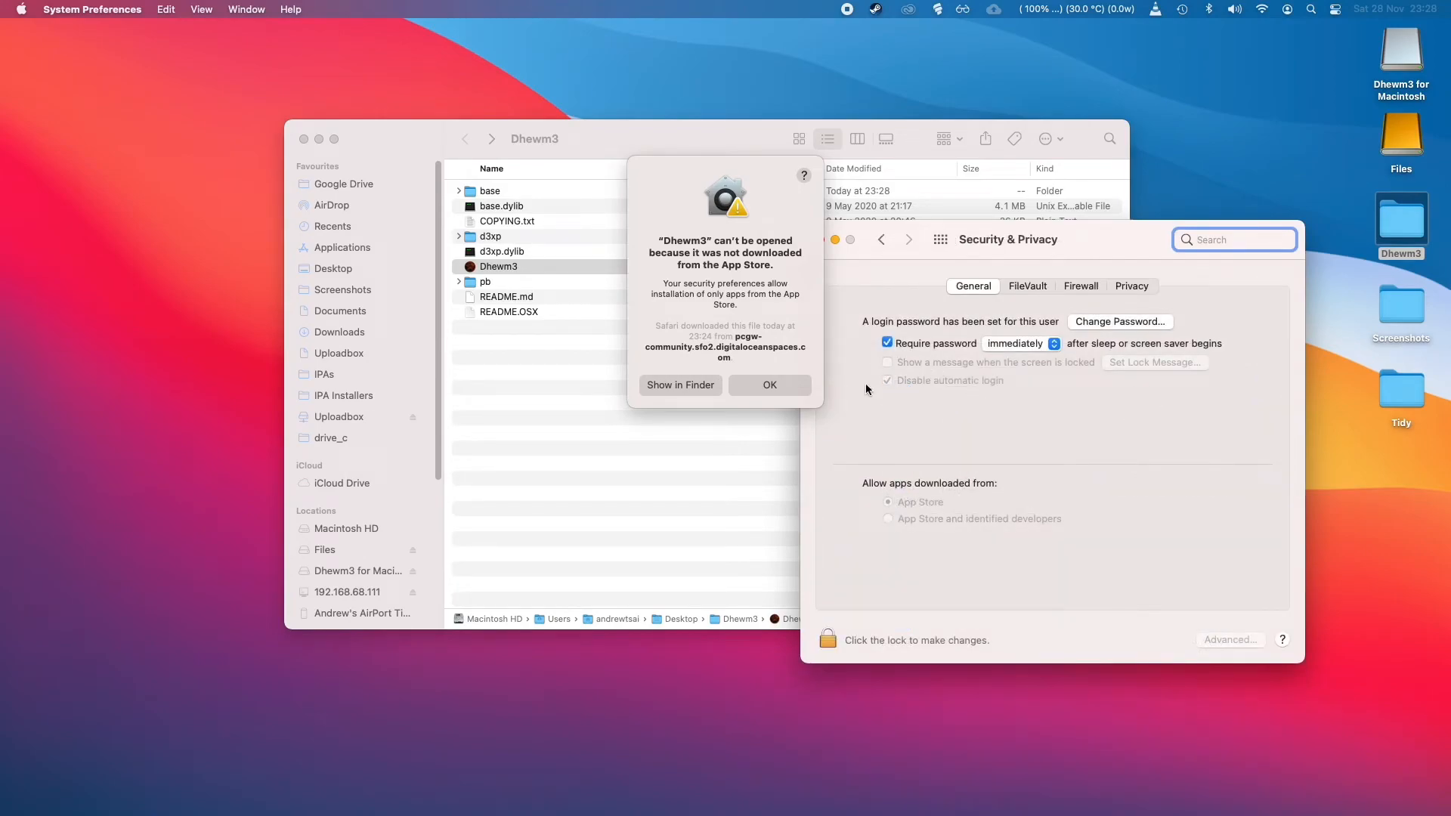
left_click(769, 386)
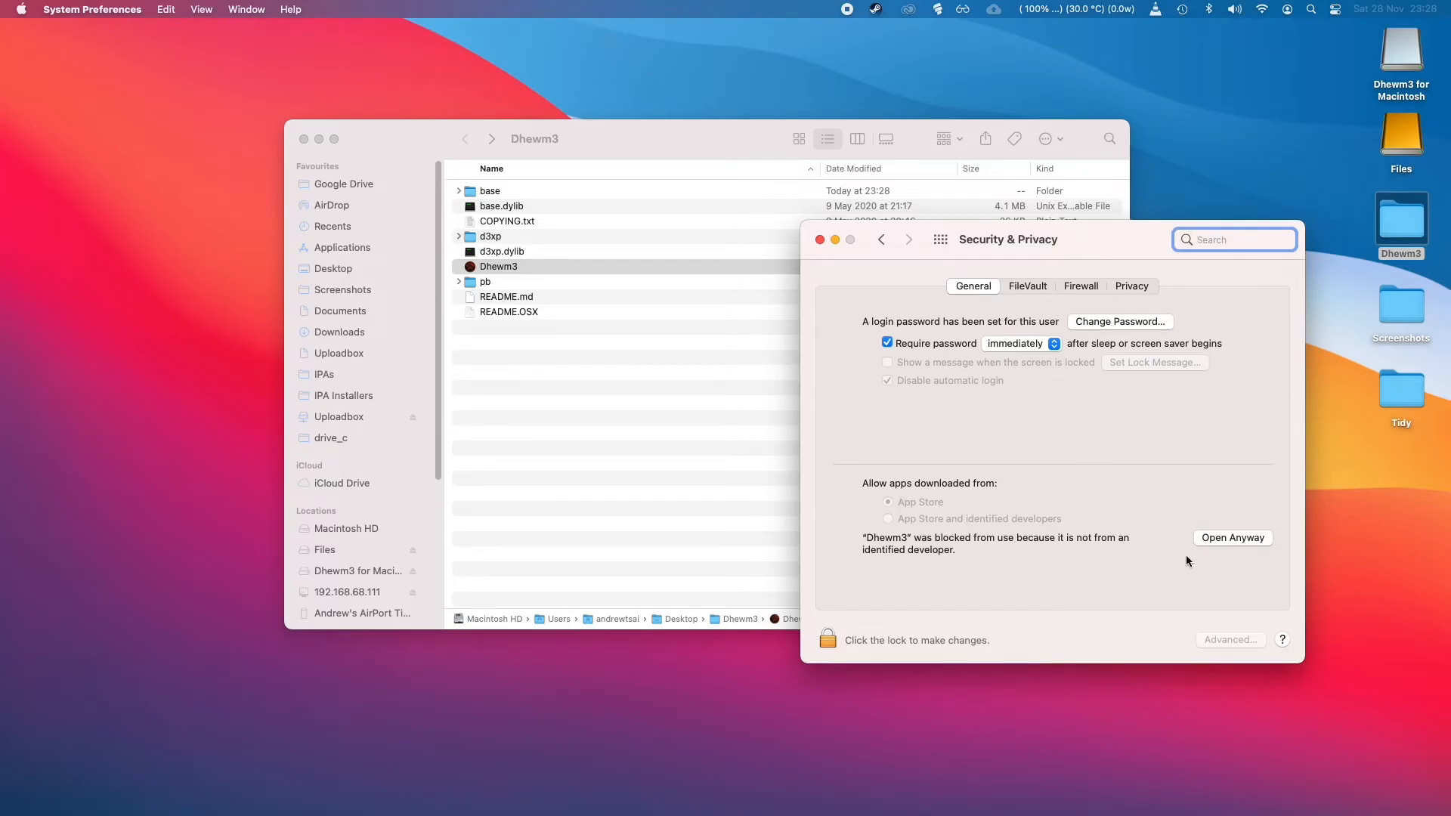
left_click(1232, 538)
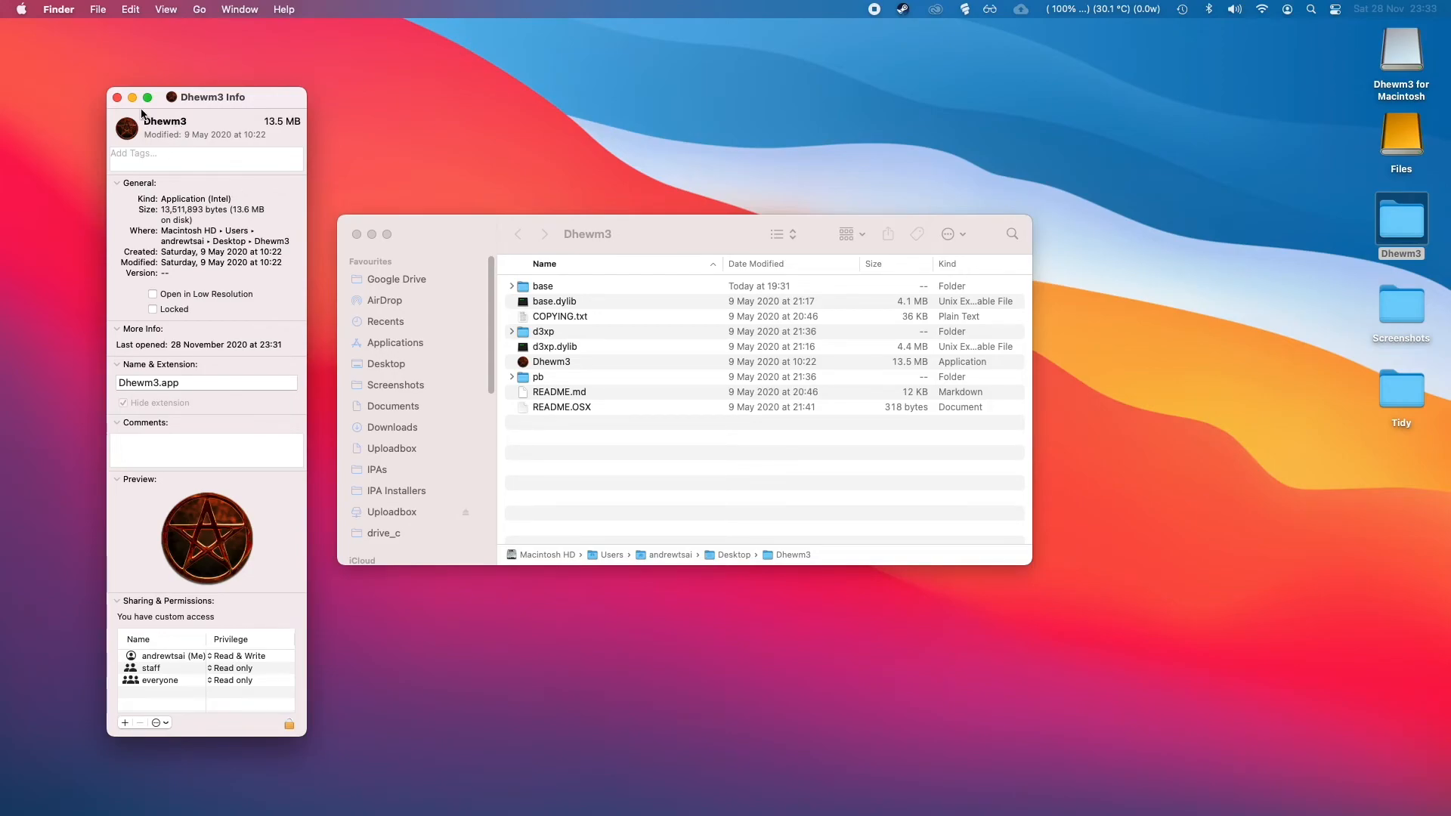
Close the Dhewm3 Info window, leaving the Dhewm3 folder in view
left_click(117, 97)
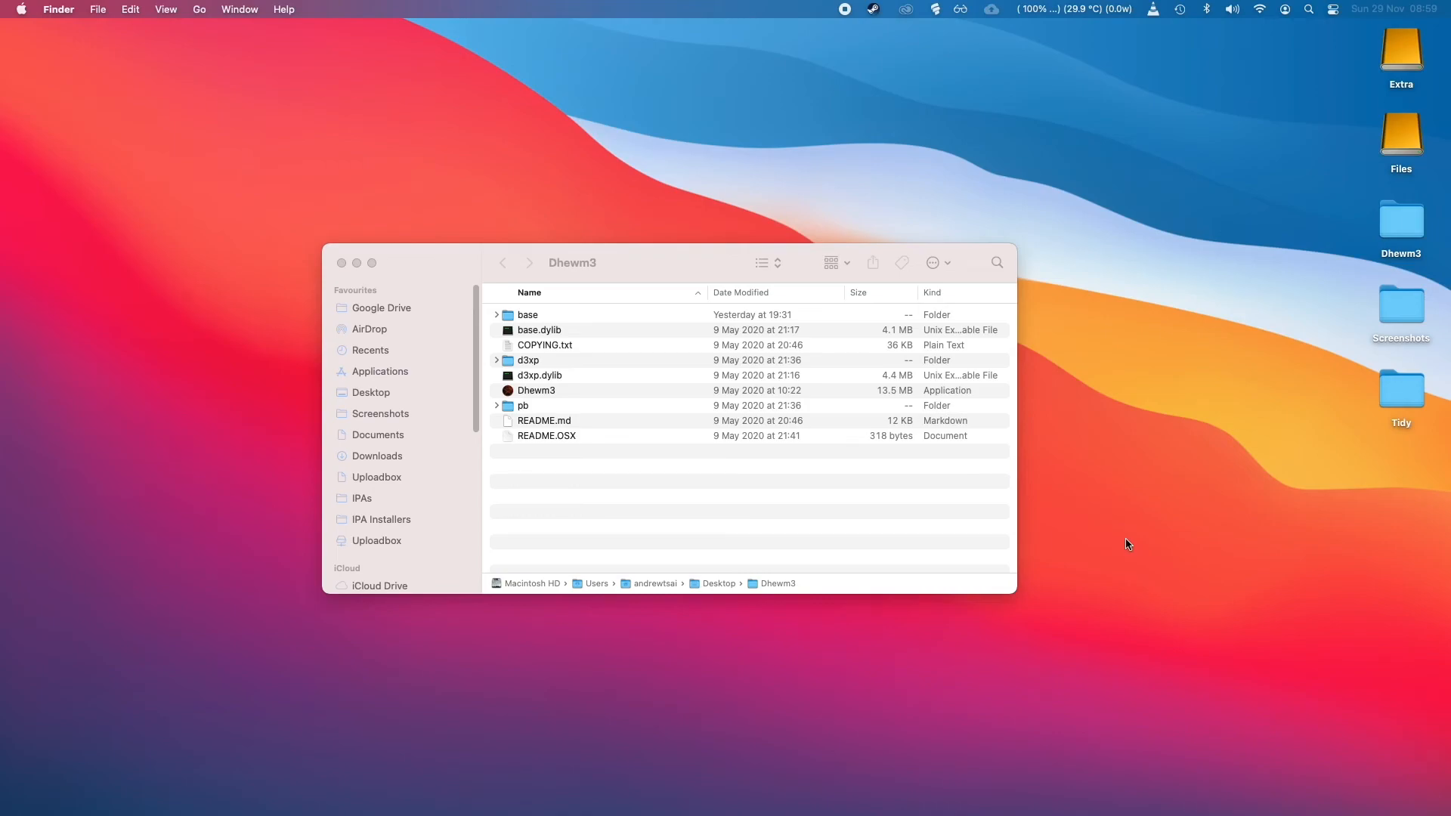
mouse_move(1129, 544)
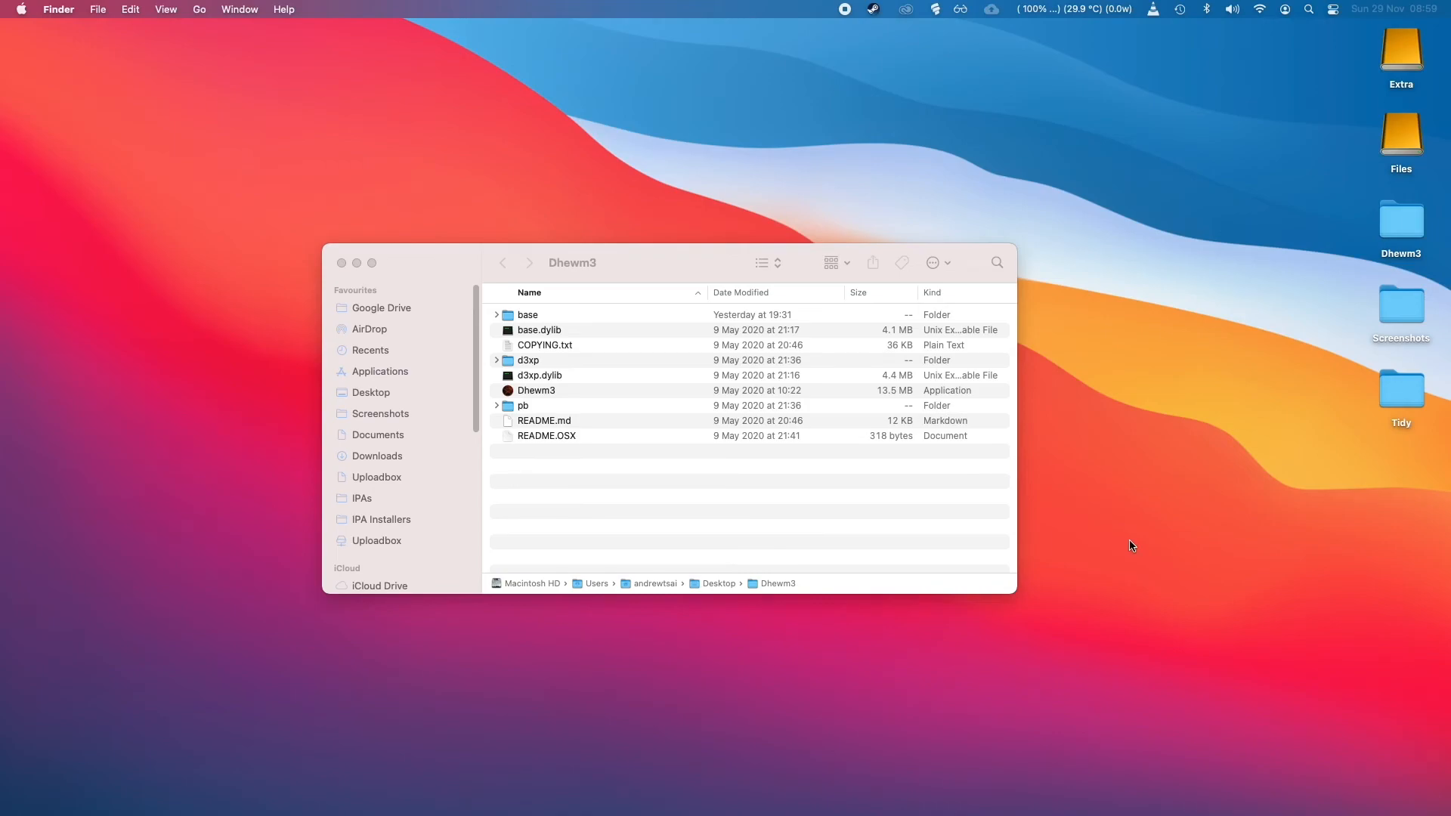
mouse_move(1117, 555)
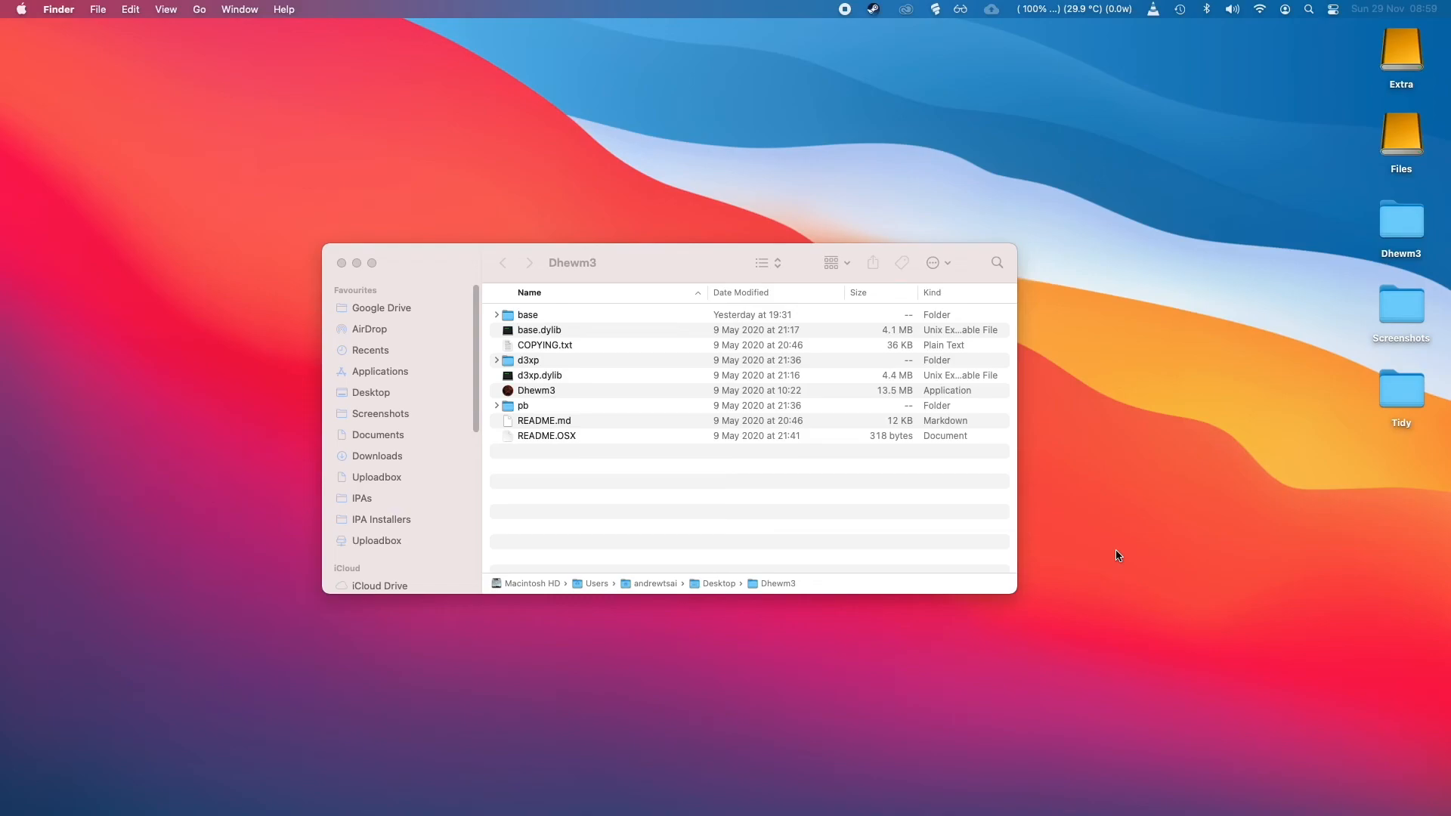
mouse_move(1111, 550)
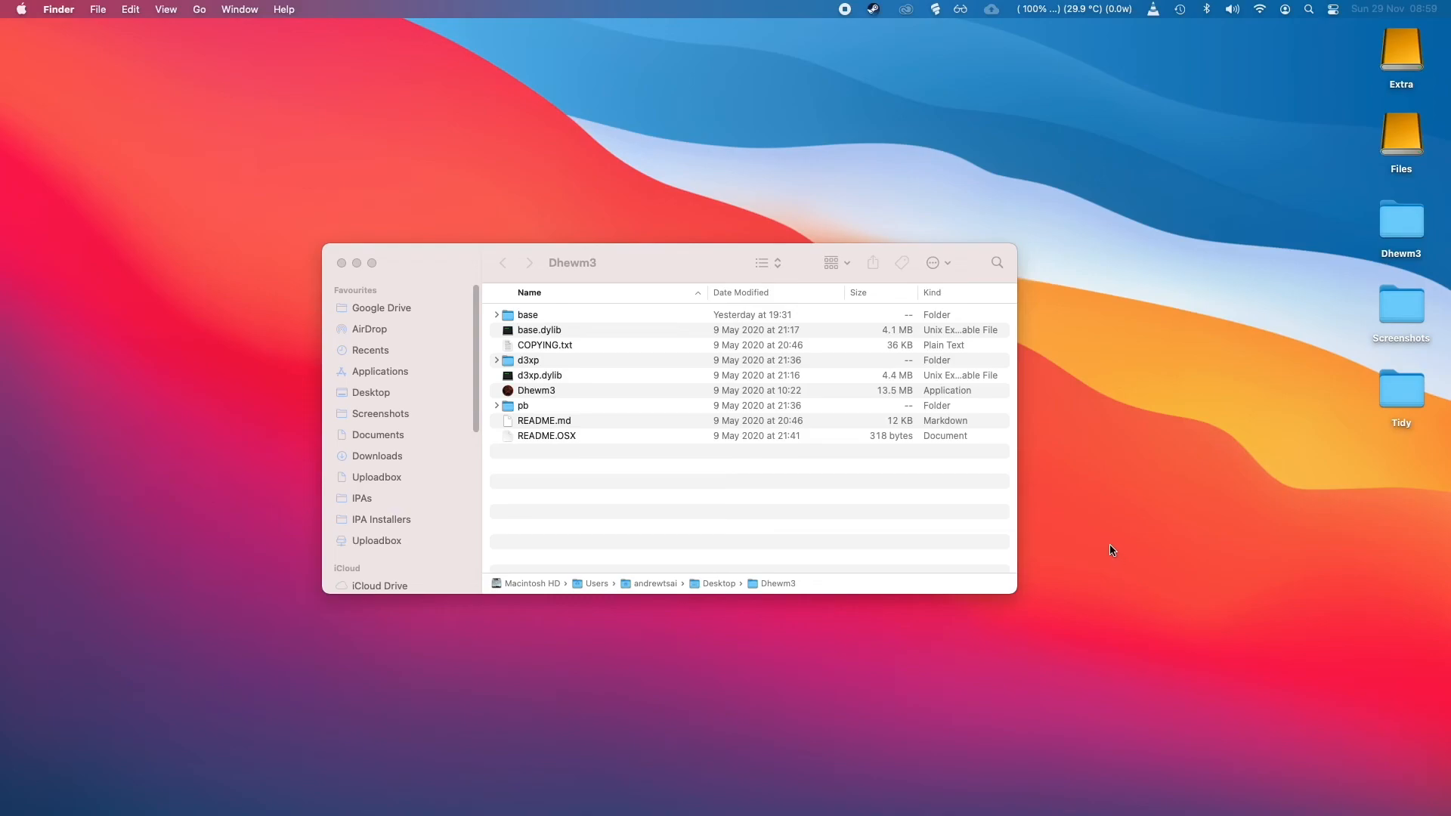